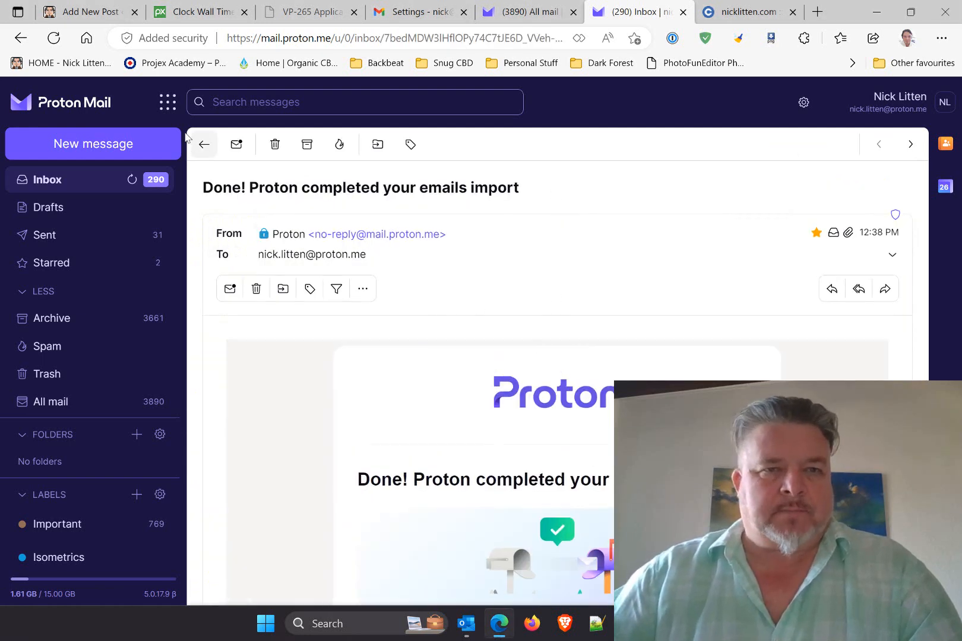
Return from the import-completed message to the inbox message list.
{"action": "left_click", "coordinate": [204, 144]}
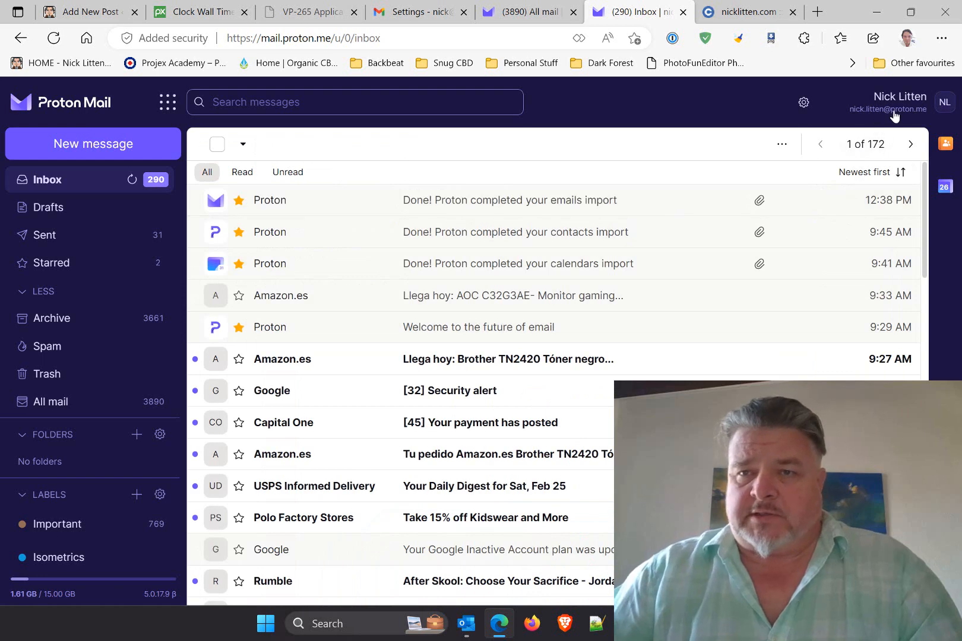
{"action": "mouse_move", "coordinate": [598, 333]}
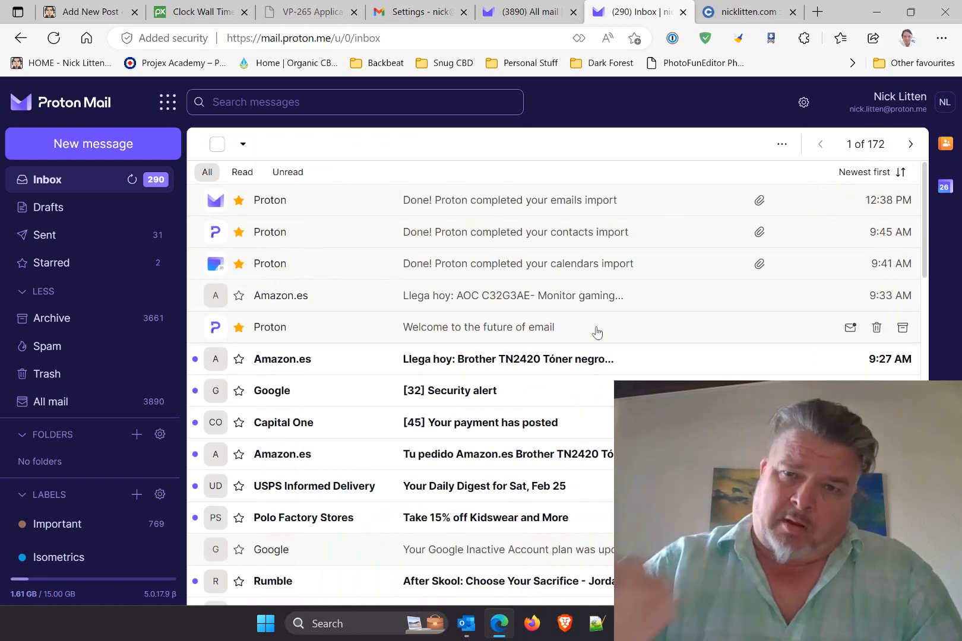
{"action": "mouse_move", "coordinate": [619, 336]}
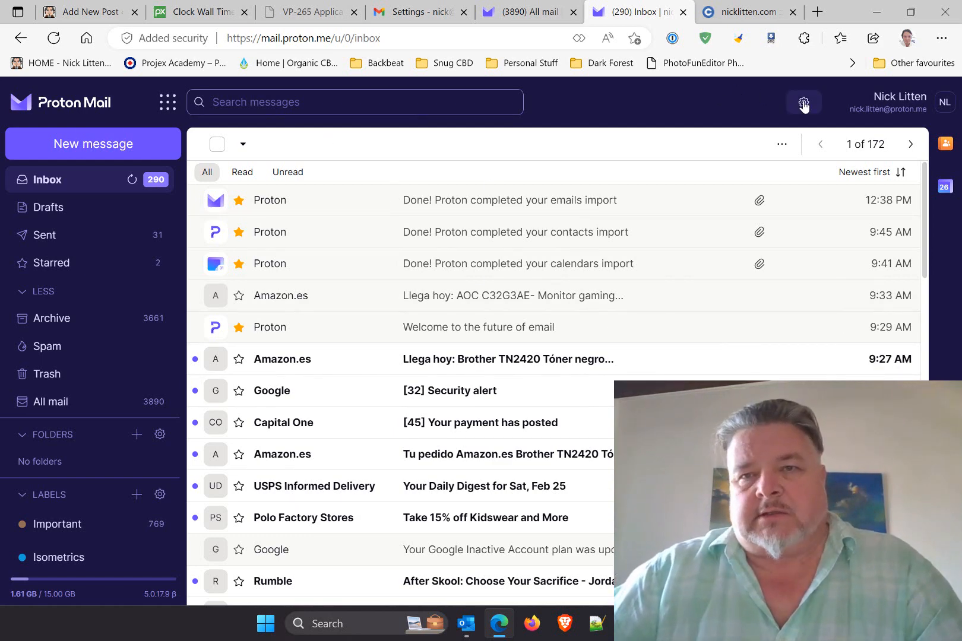
Reach the Domain names page of the Proton account settings.
{"action": "left_click", "coordinate": [803, 102]}
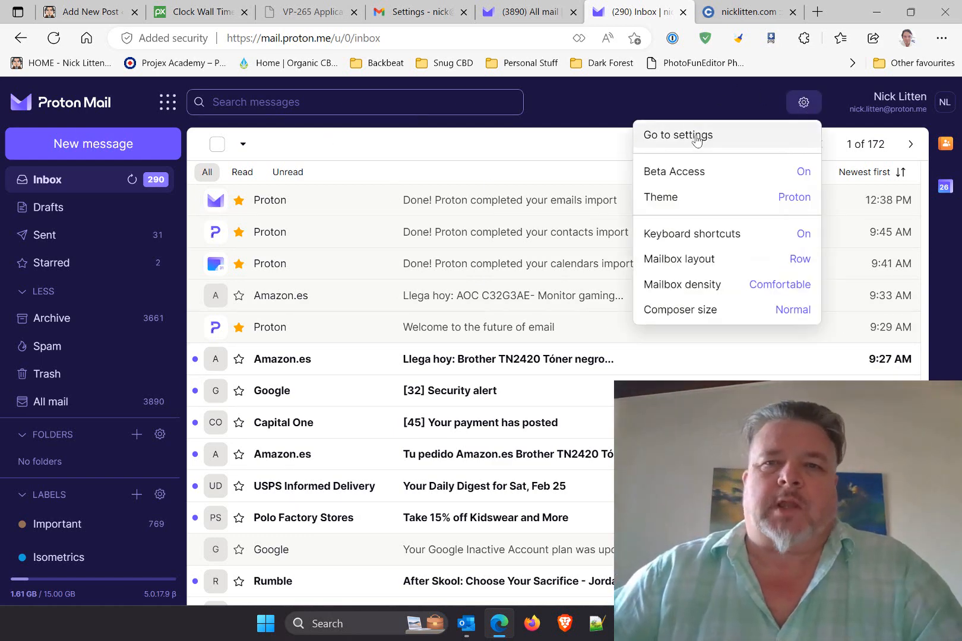
{"action": "left_click", "coordinate": [678, 136]}
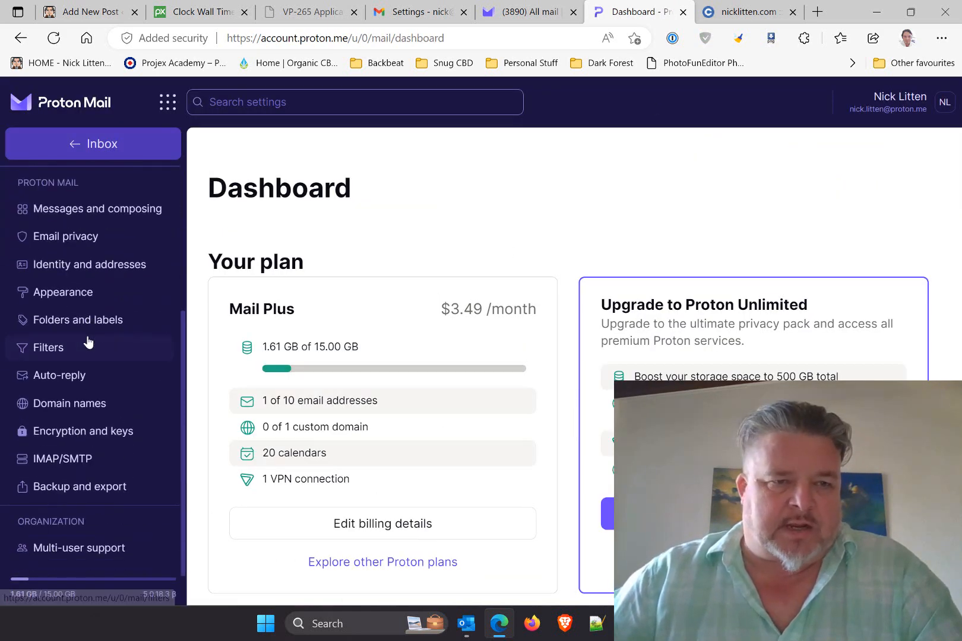
{"action": "mouse_move", "coordinate": [69, 407]}
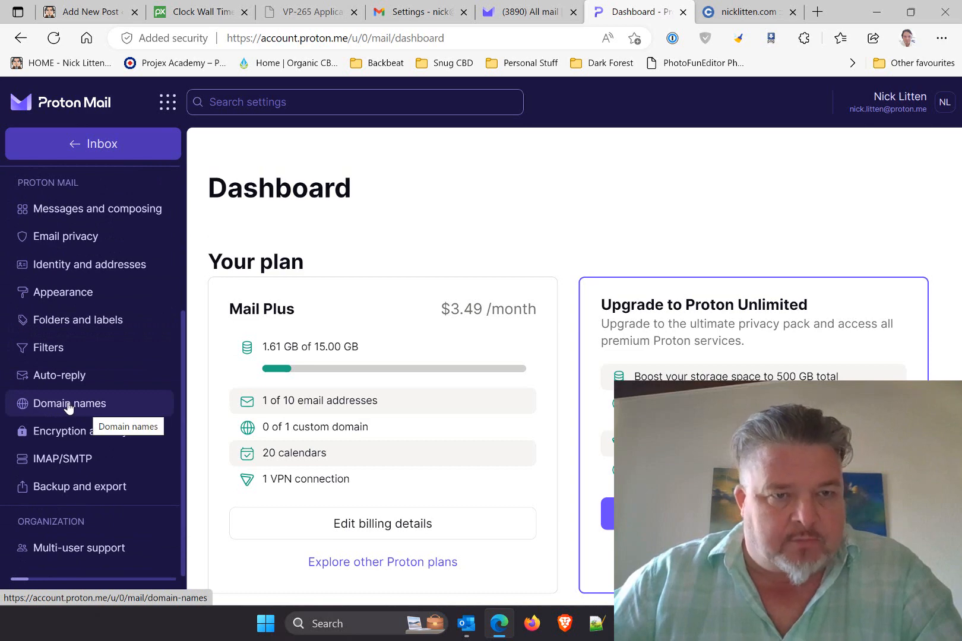
{"action": "left_click", "coordinate": [69, 404]}
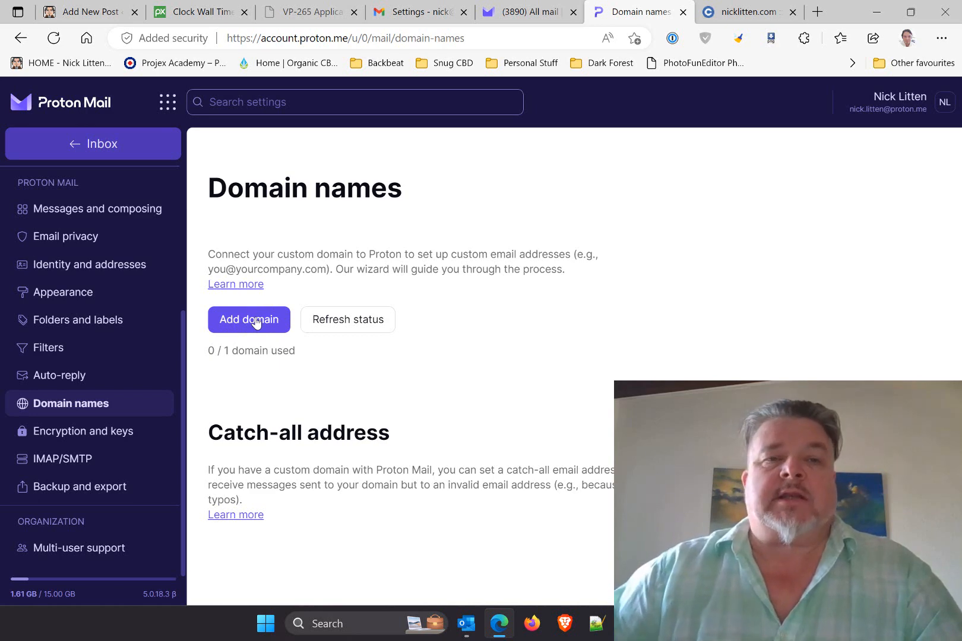
{"action": "mouse_move", "coordinate": [201, 291]}
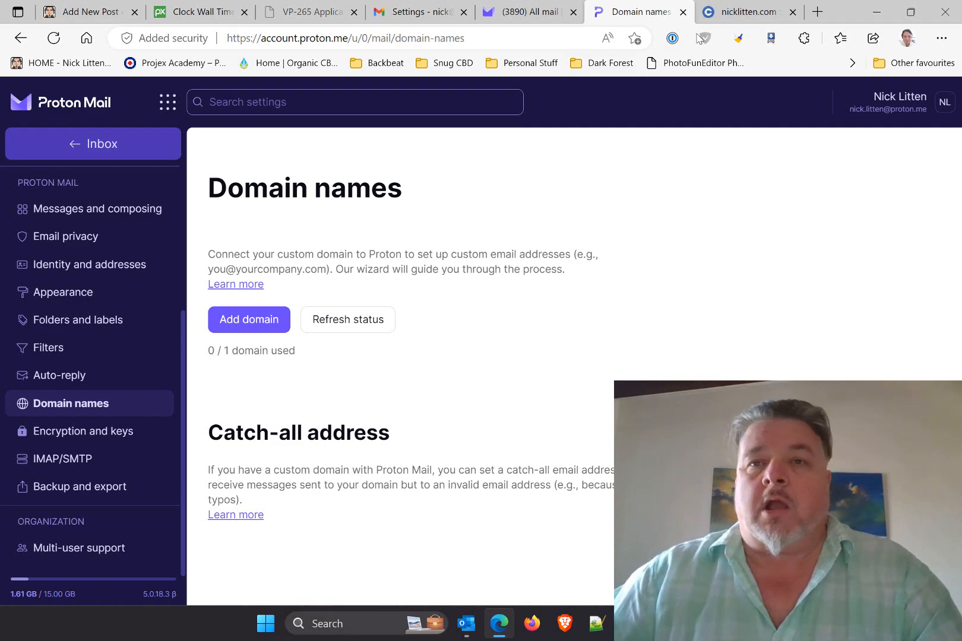
Review nicklitten.com's DNS records and set mail delivery status to 'We are Mail Server'.
{"action": "left_click", "coordinate": [750, 12]}
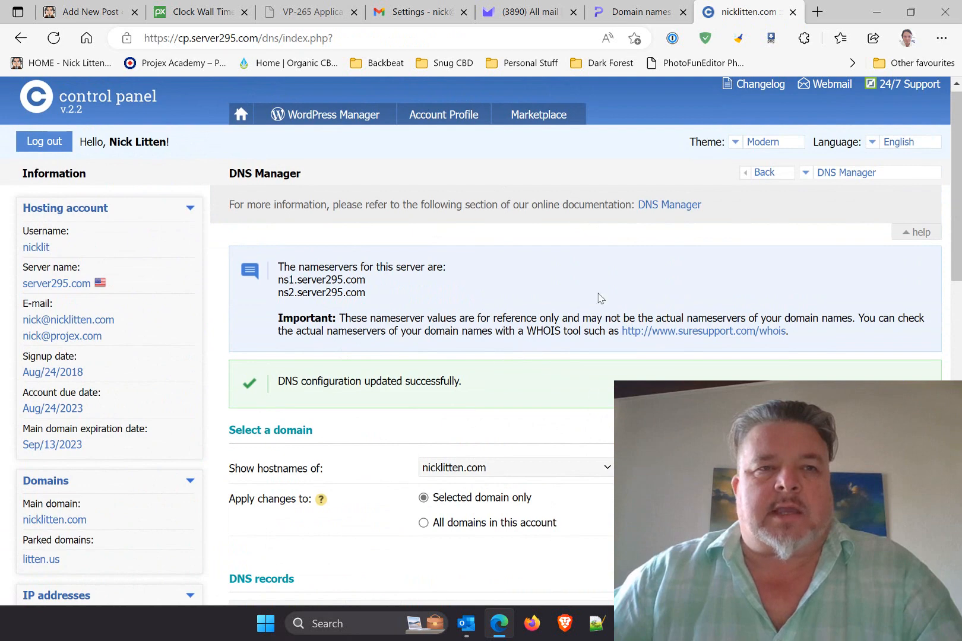
{"action": "mouse_move", "coordinate": [447, 409]}
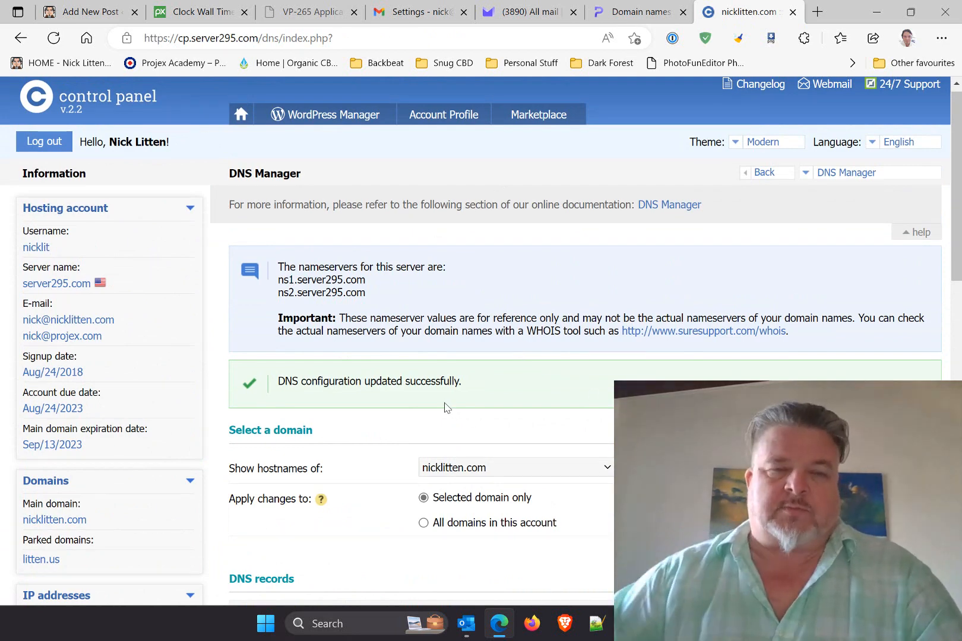
{"action": "double_click", "coordinate": [265, 174]}
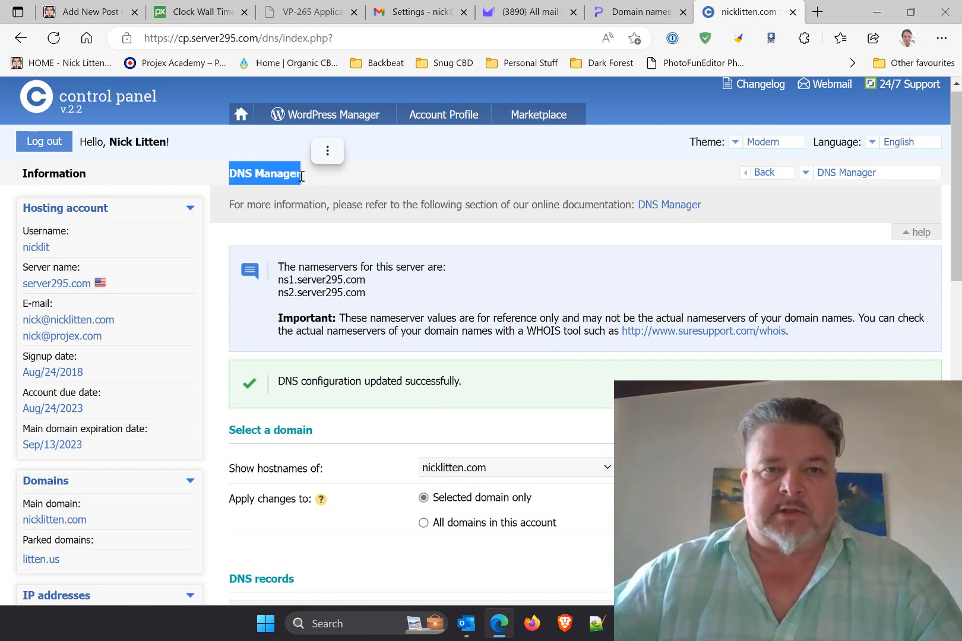
{"action": "scroll", "scroll_direction": "down", "scroll_amount": 3}
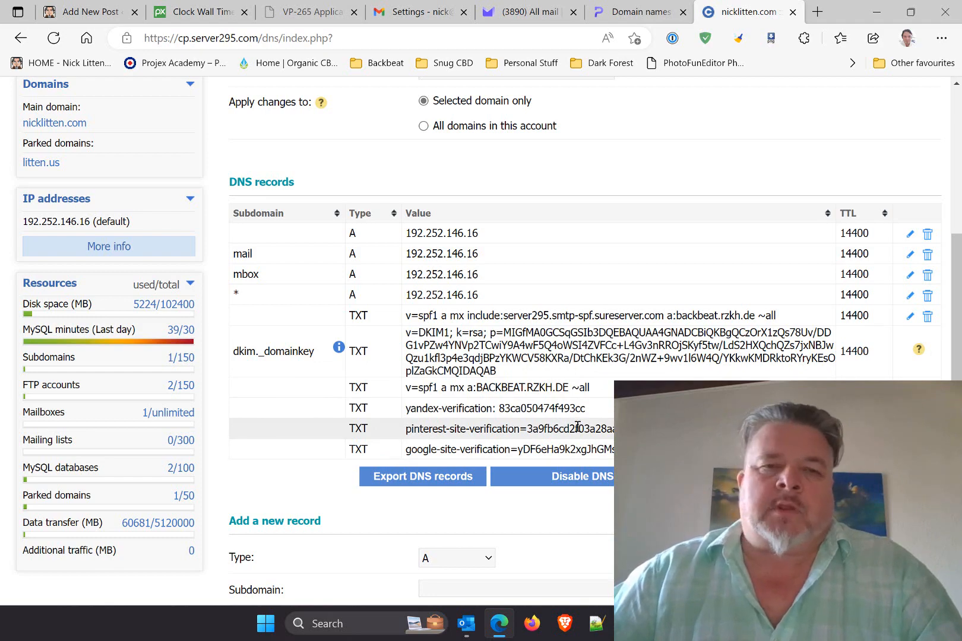
{"action": "scroll", "scroll_direction": "down", "scroll_amount": 3}
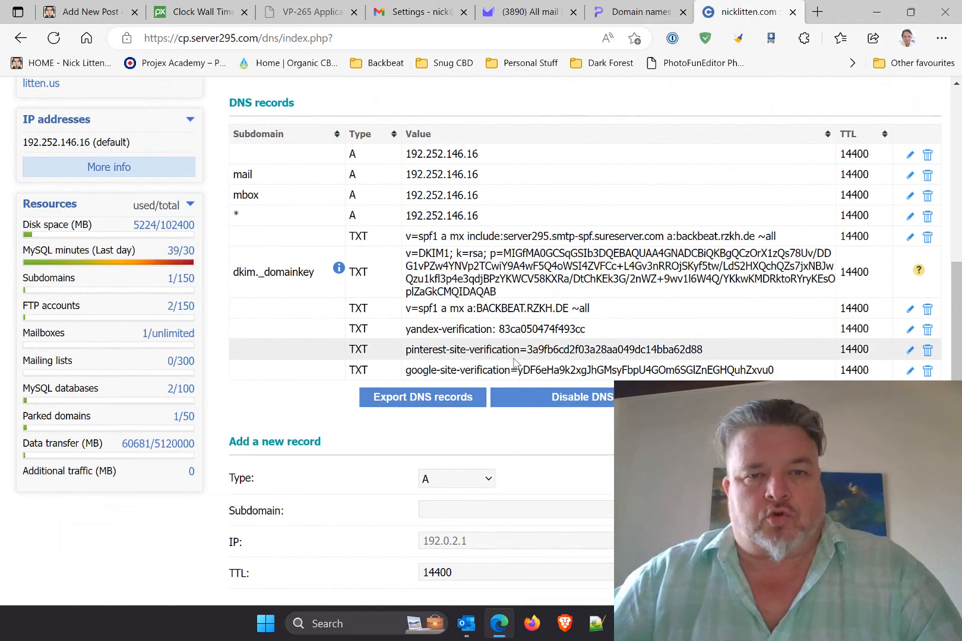
{"action": "scroll", "scroll_direction": "down", "scroll_amount": 3}
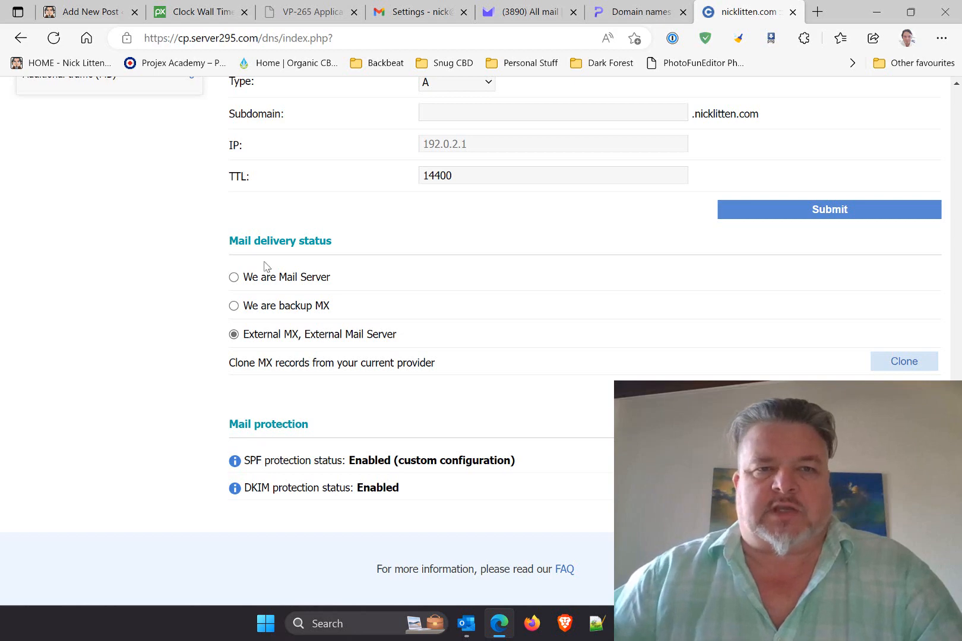
{"action": "left_click", "coordinate": [233, 277]}
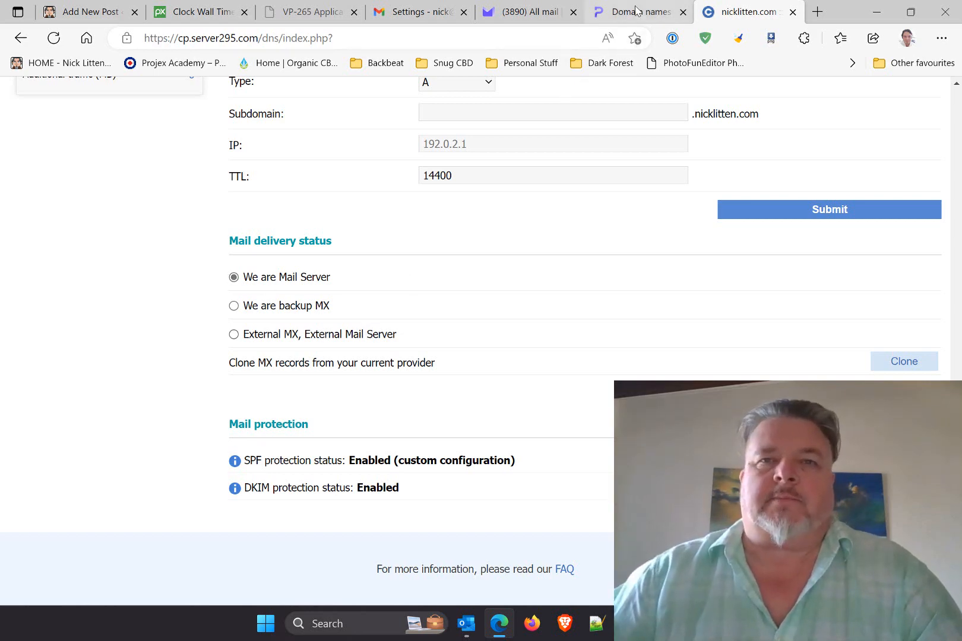
Add custom domain nick.litten.com, authenticate with the password and reach the Verify TXT record.
{"action": "left_click", "coordinate": [638, 12]}
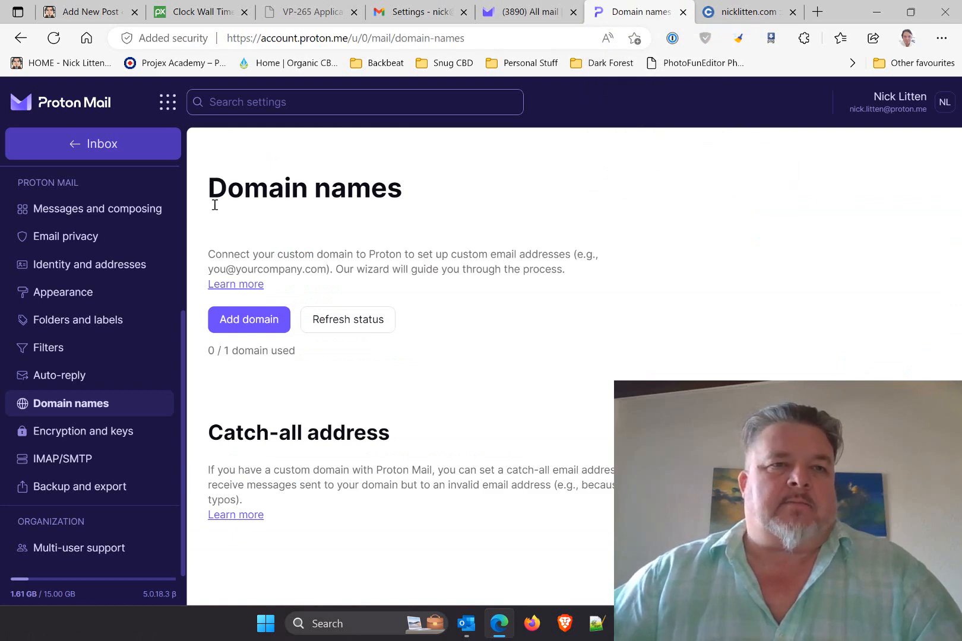
{"action": "left_click", "coordinate": [248, 320]}
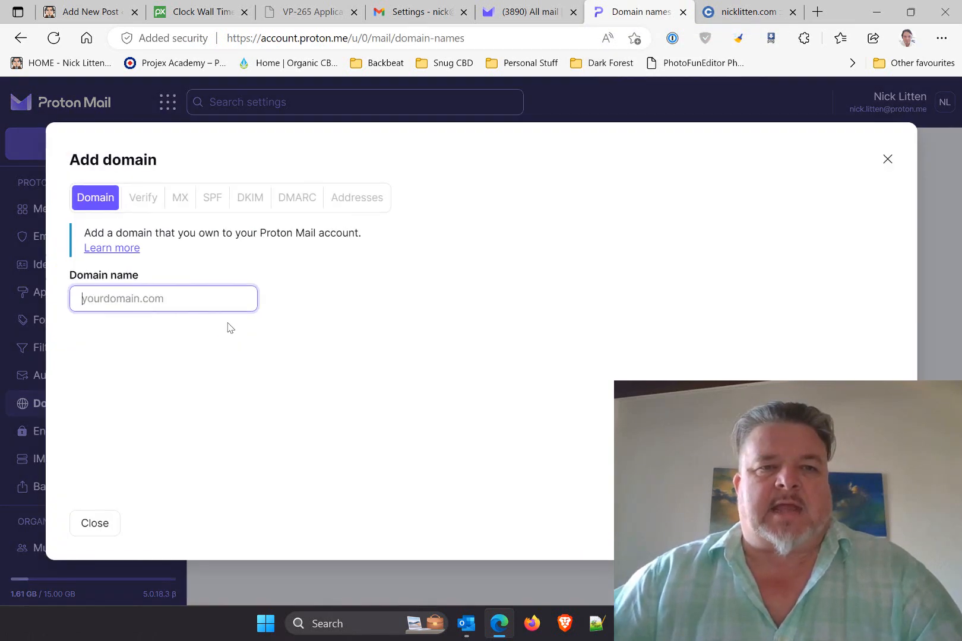
{"action": "type", "text": "nick."}
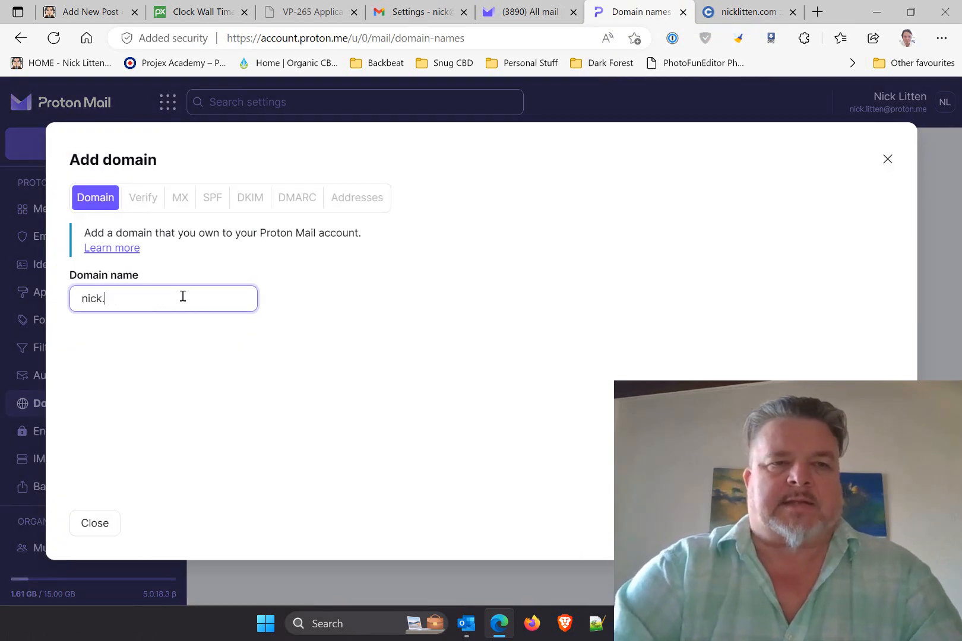
{"action": "type", "text": "litten."}
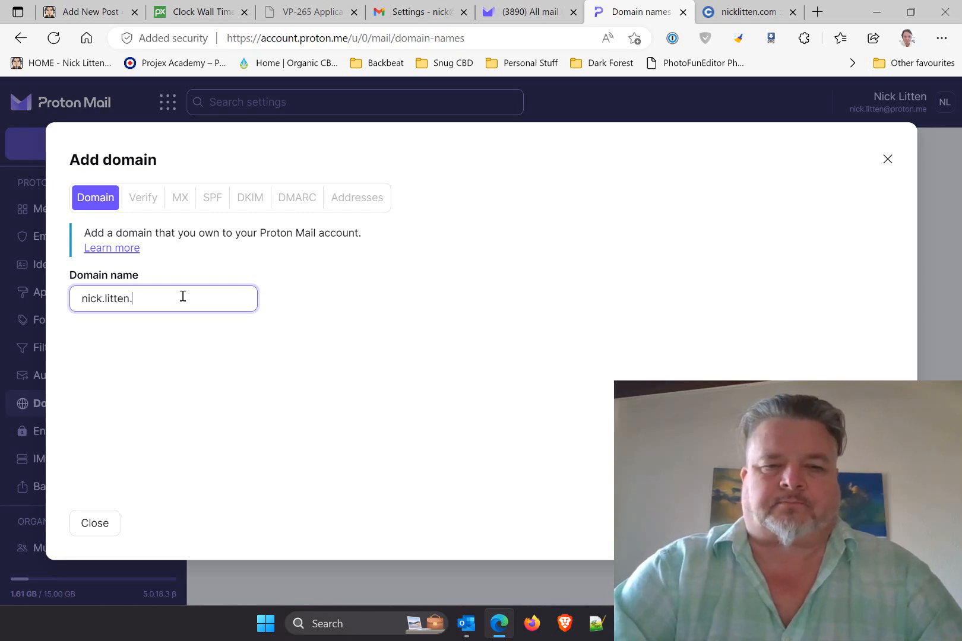
{"action": "type", "text": "com"}
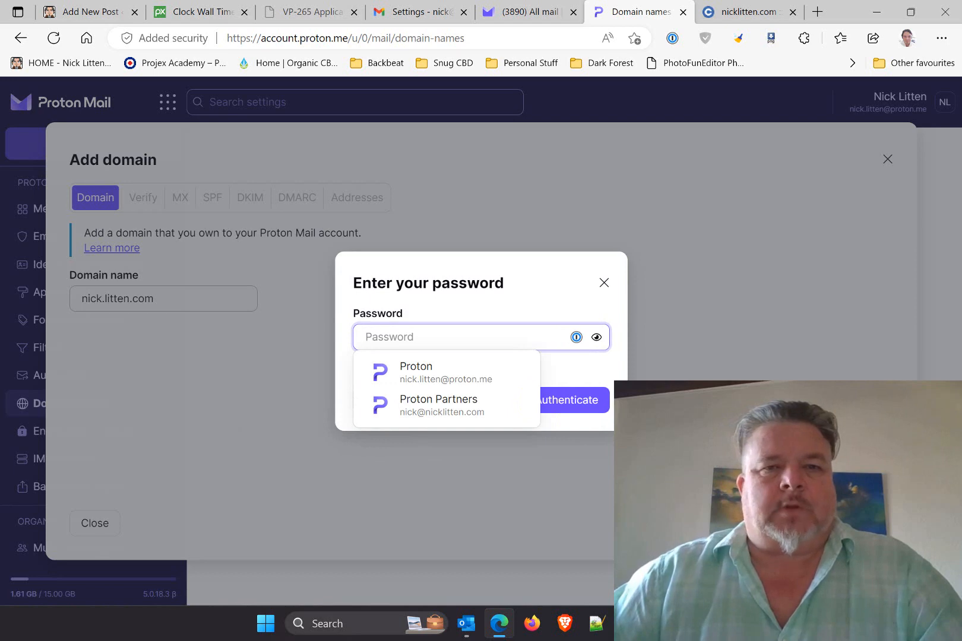
{"action": "mouse_move", "coordinate": [470, 373]}
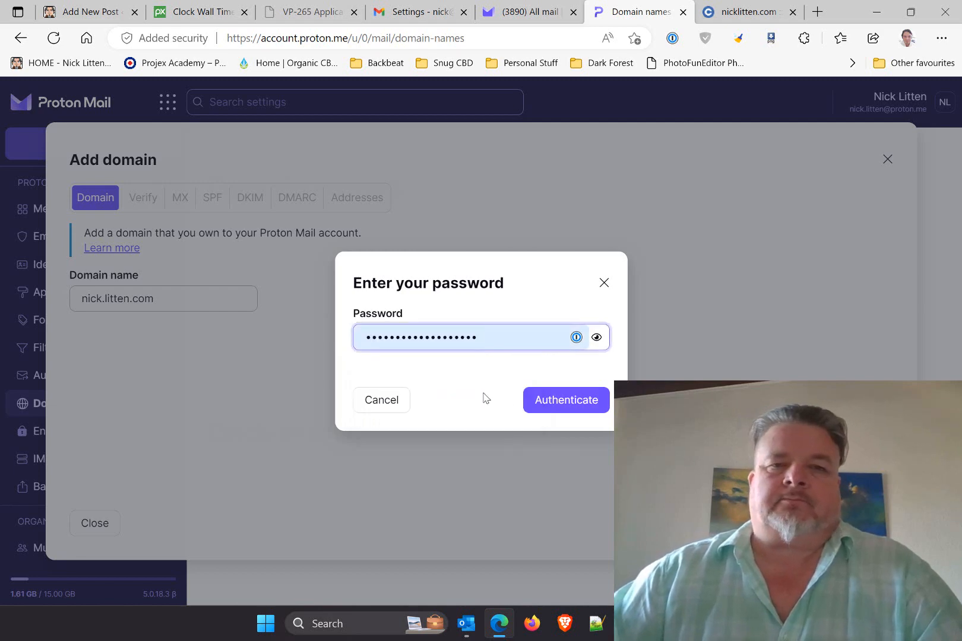
{"action": "left_click", "coordinate": [565, 401]}
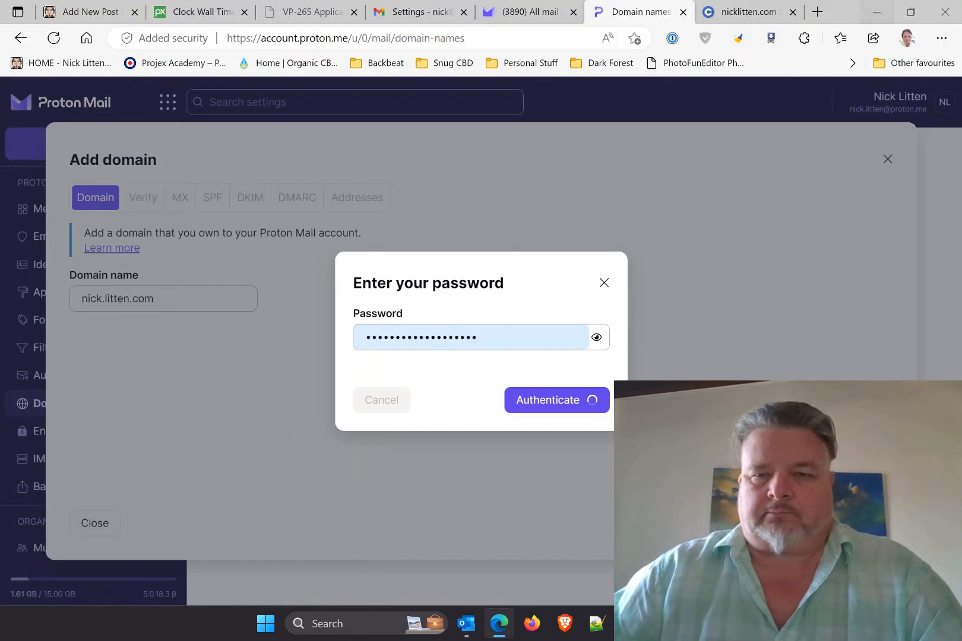
{"action": "left_click", "coordinate": [264, 625]}
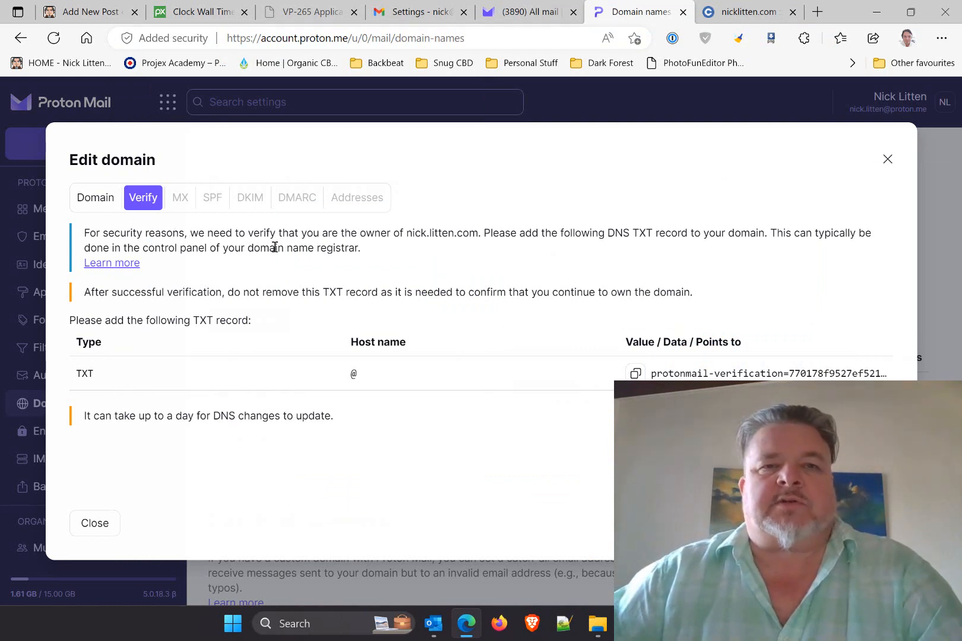
{"action": "mouse_move", "coordinate": [597, 248]}
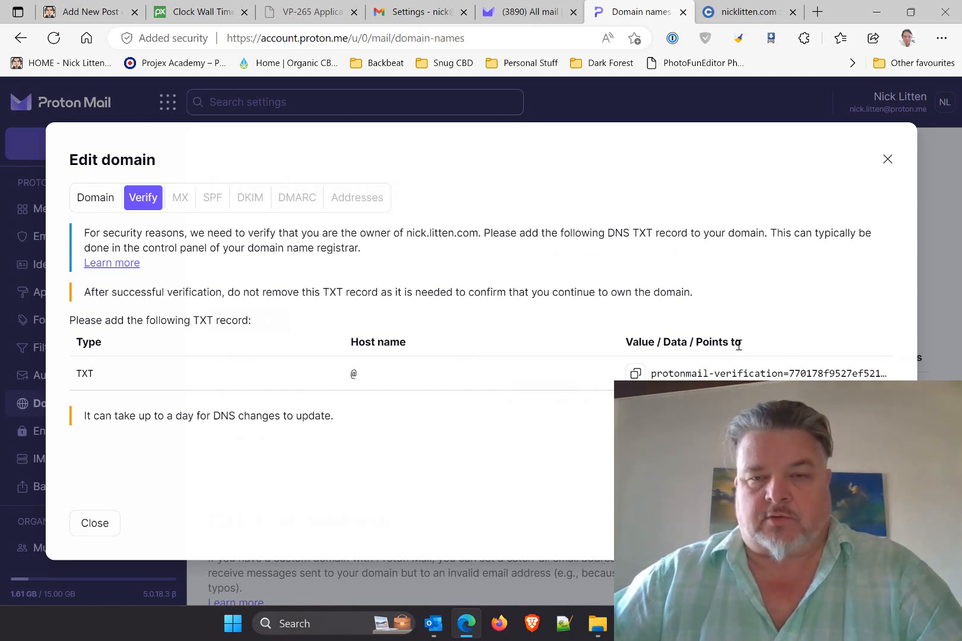
{"action": "mouse_move", "coordinate": [83, 378]}
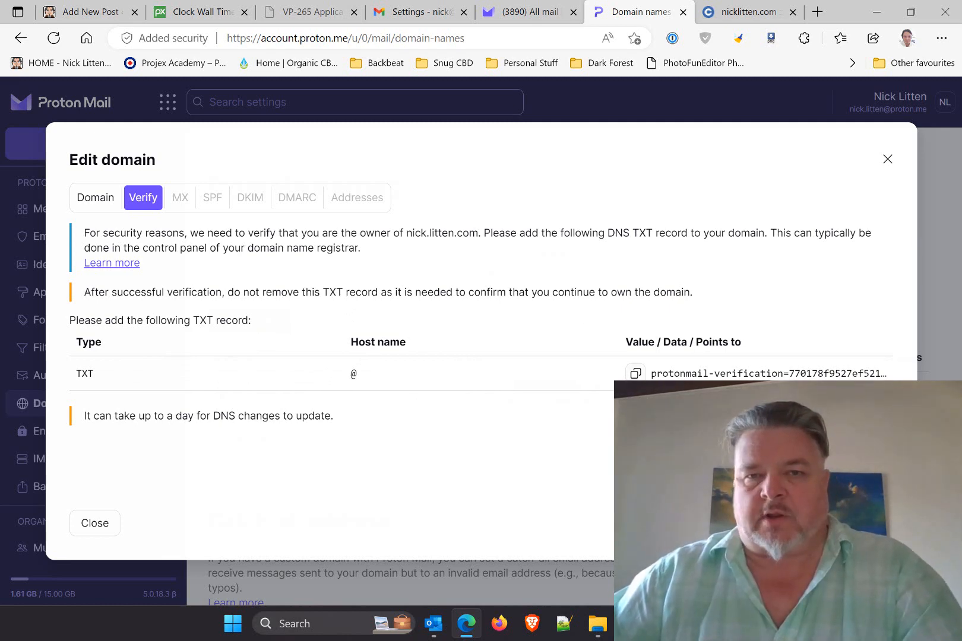
Create a TXT record at @ with the protonmail-verification value and submit it.
{"action": "left_click", "coordinate": [636, 374]}
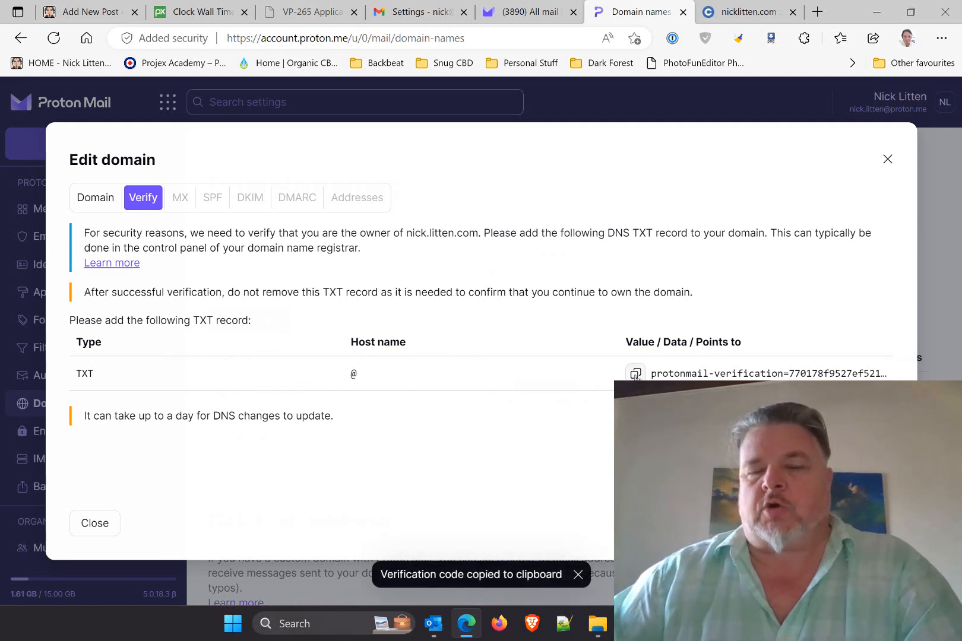
{"action": "mouse_move", "coordinate": [736, 12]}
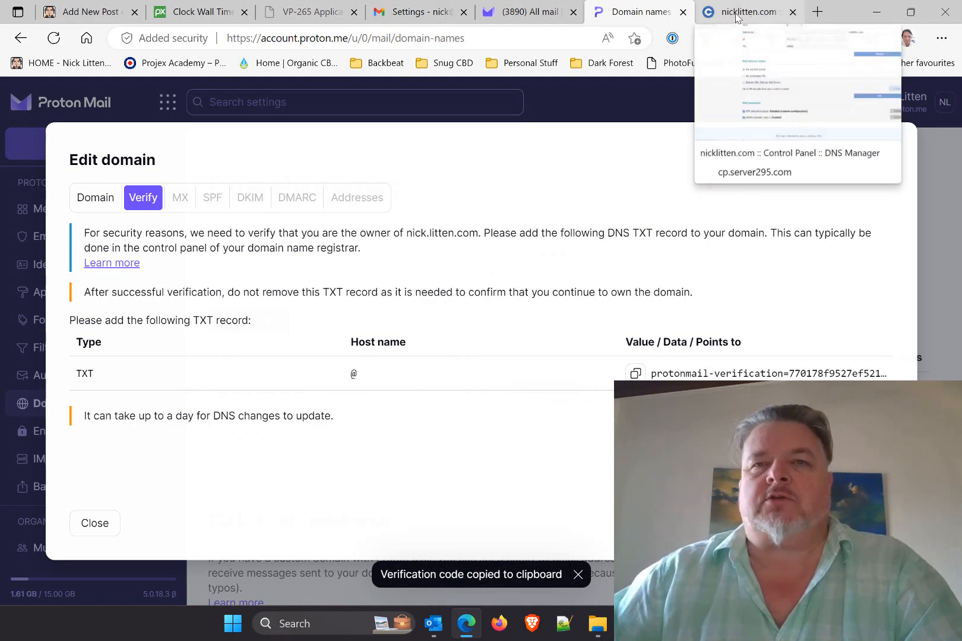
{"action": "left_click", "coordinate": [743, 12]}
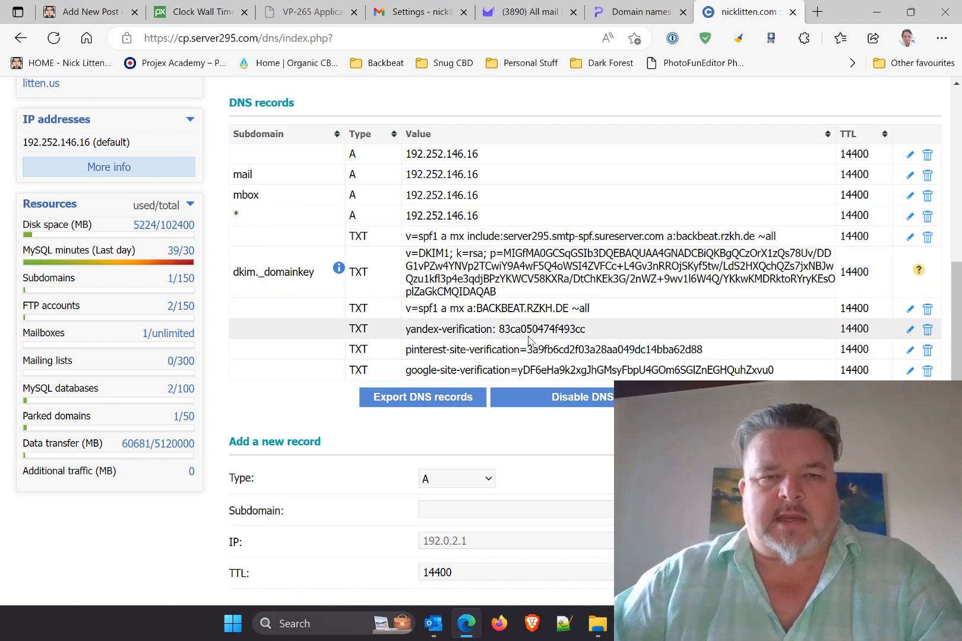
{"action": "left_click", "coordinate": [456, 240]}
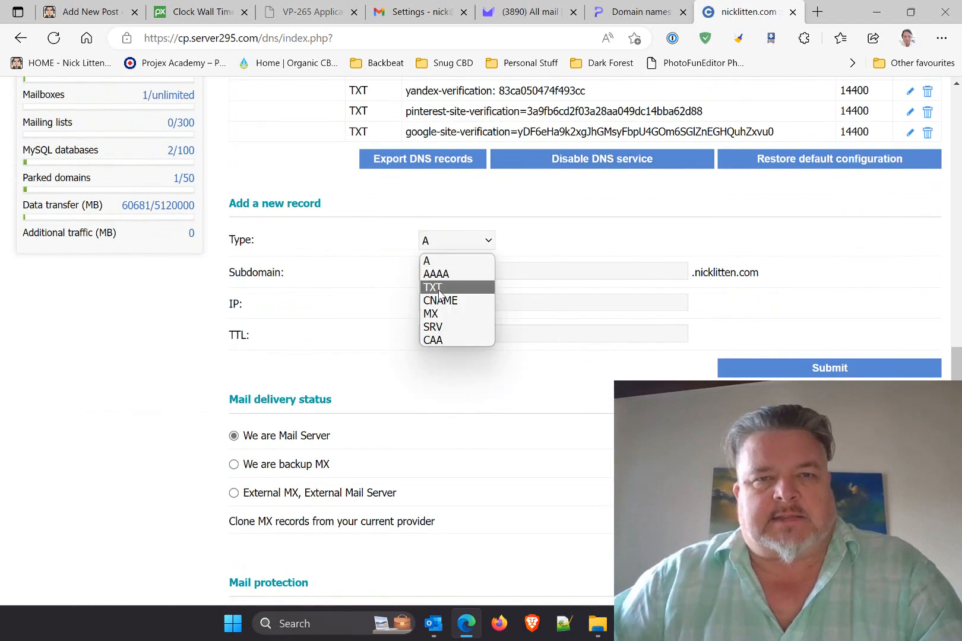
{"action": "left_click", "coordinate": [432, 287]}
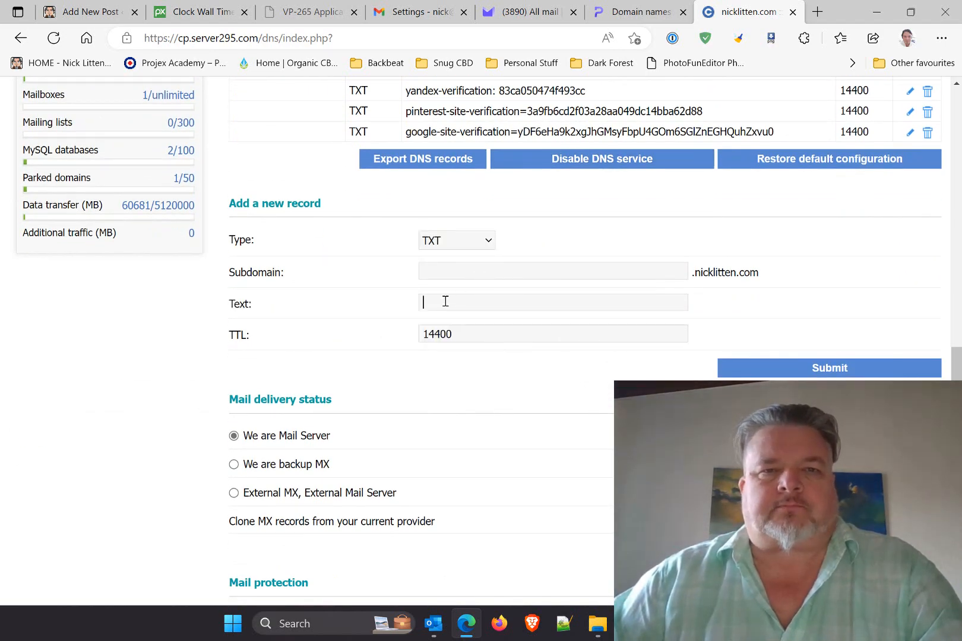
{"action": "type", "text": "ification=770178f9527ef521d1b89c2a8345d3c0f597d2cd"}
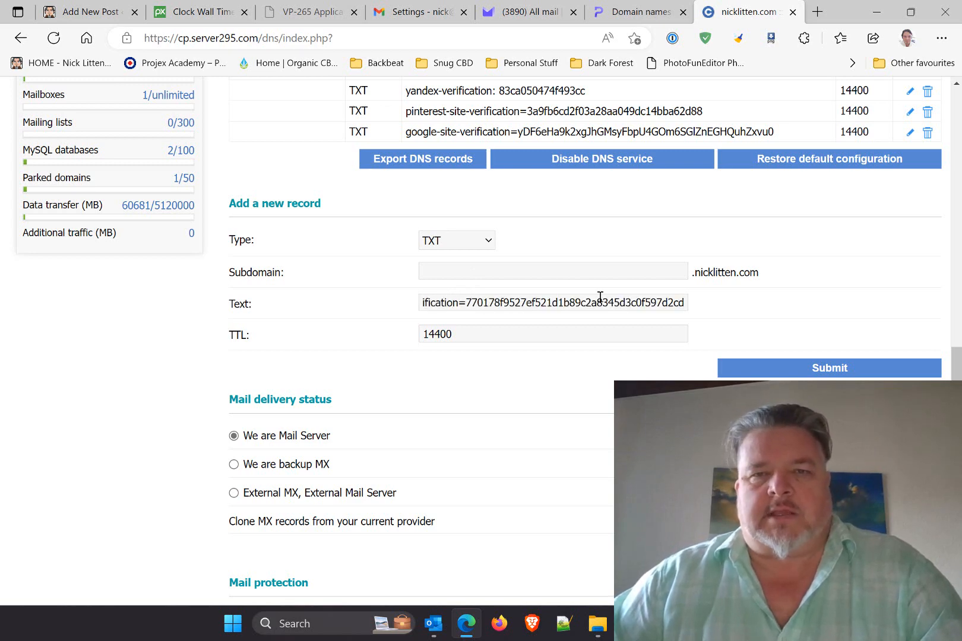
{"action": "mouse_move", "coordinate": [639, 295]}
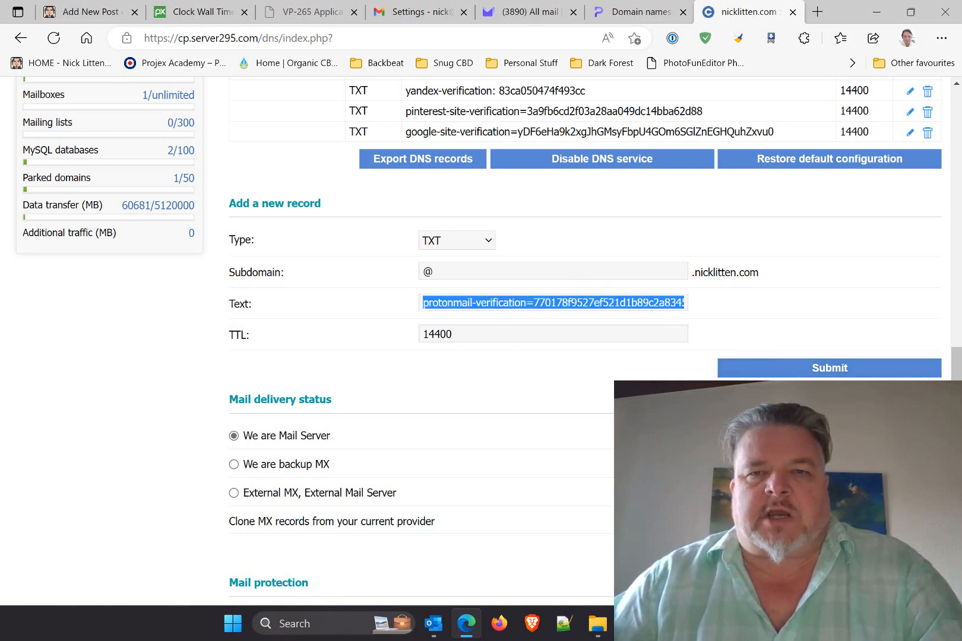
{"action": "left_click", "coordinate": [829, 368]}
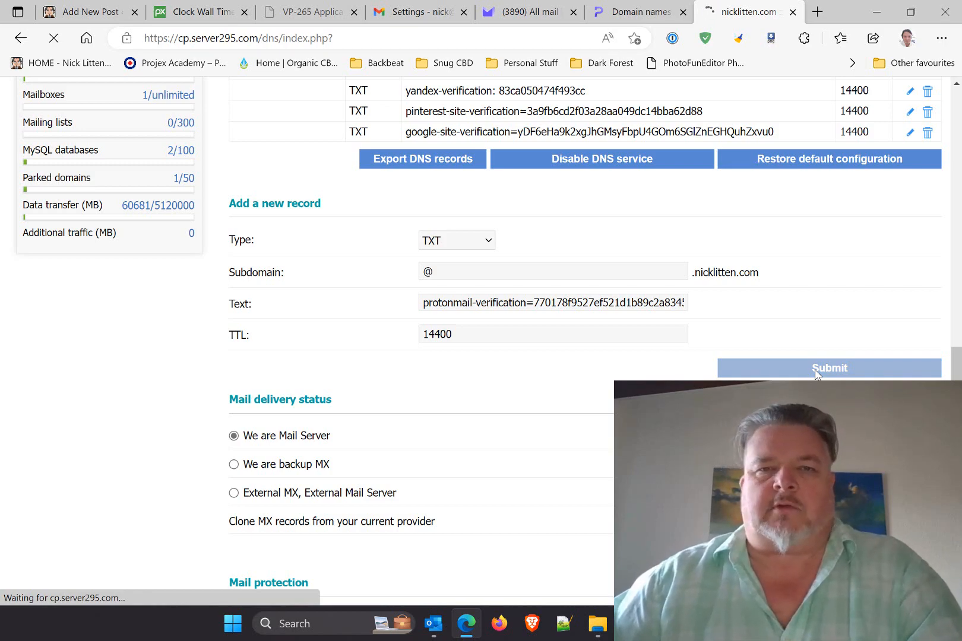
{"action": "left_click", "coordinate": [829, 369]}
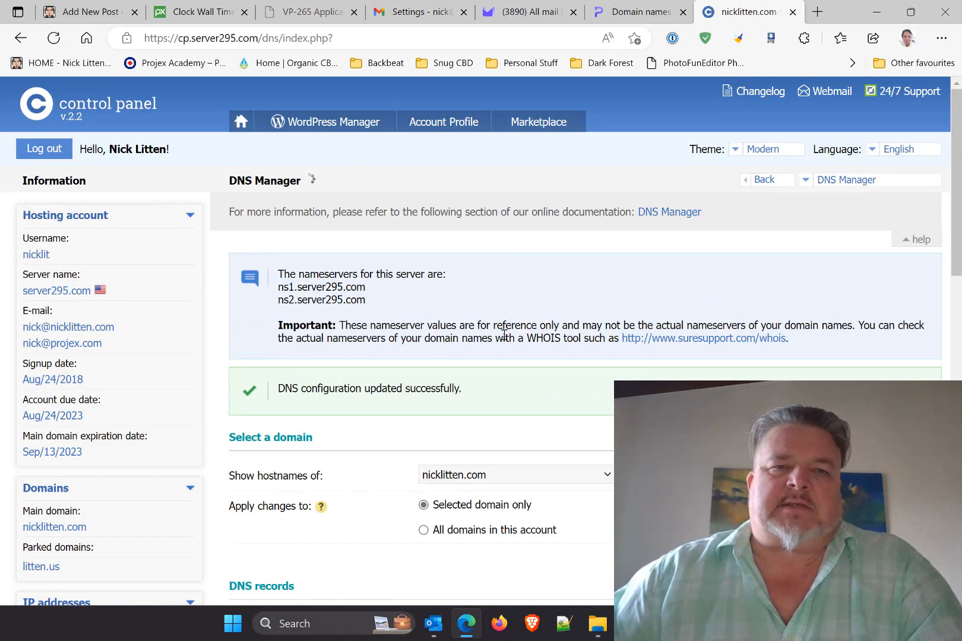
{"action": "scroll", "scroll_direction": "down", "scroll_amount": 3}
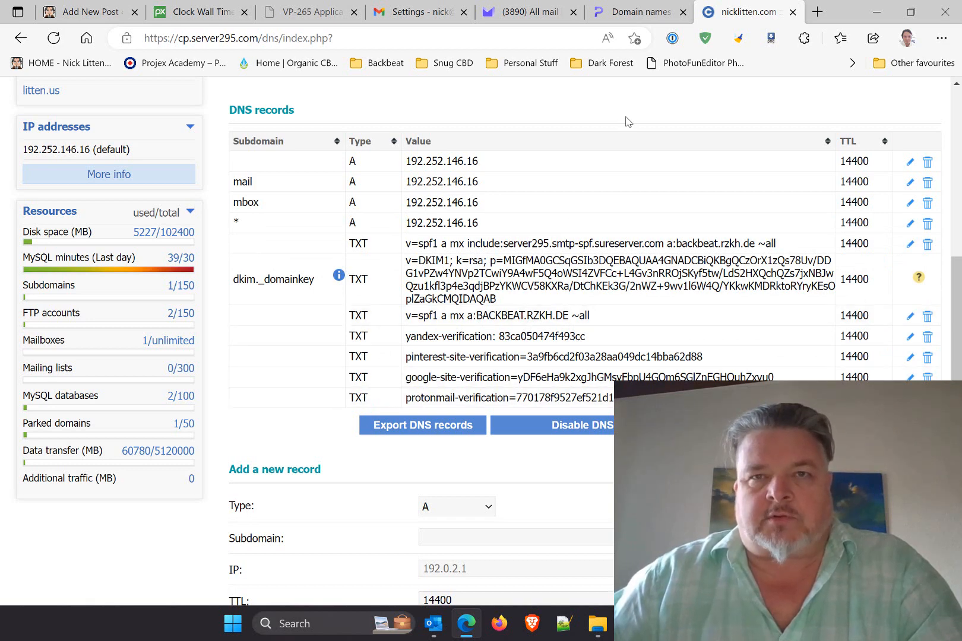
Check Proton's Verify tab, then set mail delivery back to 'We are Mail Server' and save.
{"action": "left_click", "coordinate": [633, 12]}
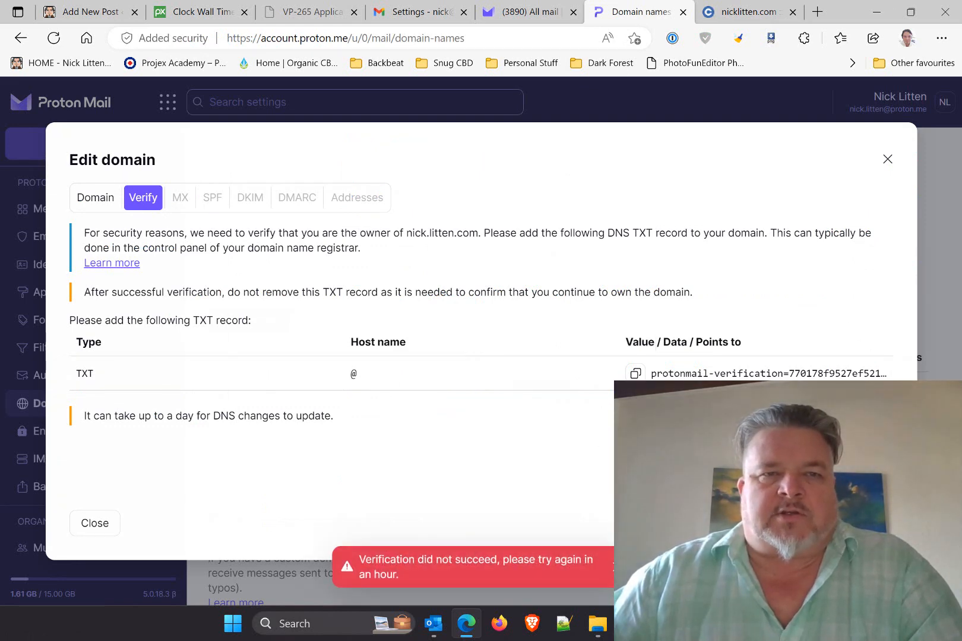
{"action": "mouse_move", "coordinate": [611, 462]}
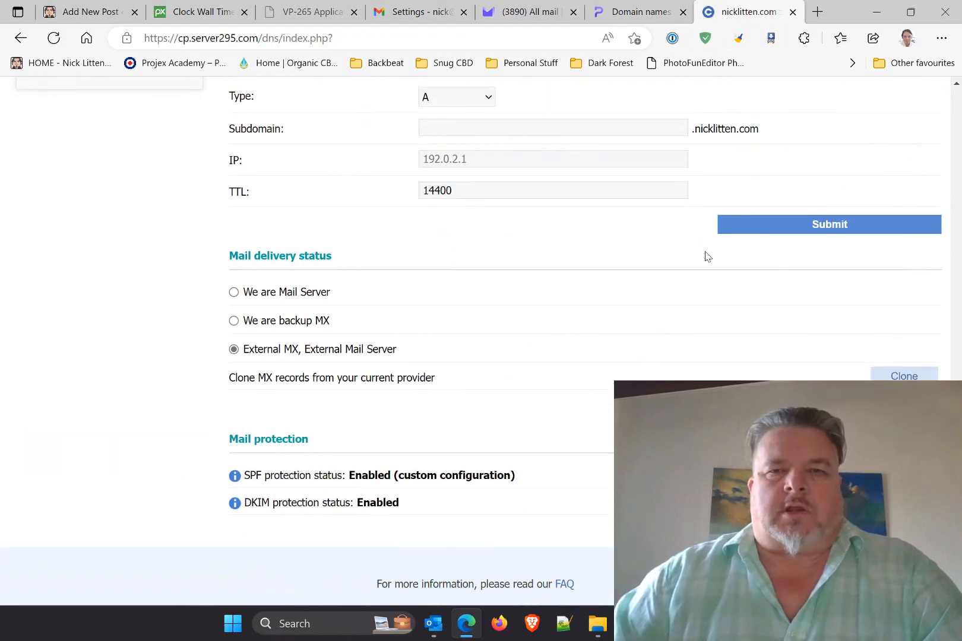
{"action": "scroll", "scroll_direction": "down", "scroll_amount": 3}
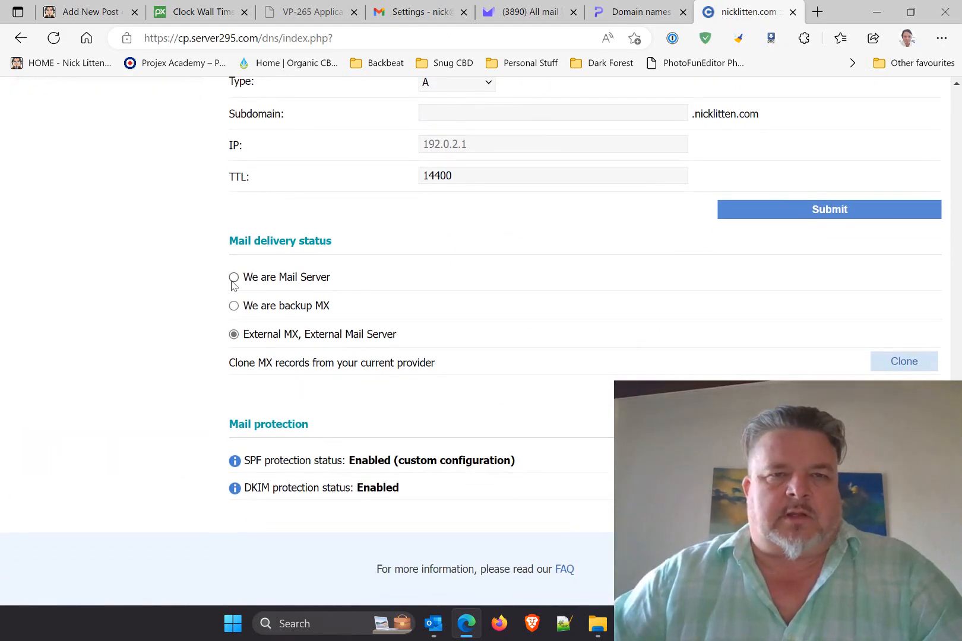
{"action": "left_click", "coordinate": [234, 278]}
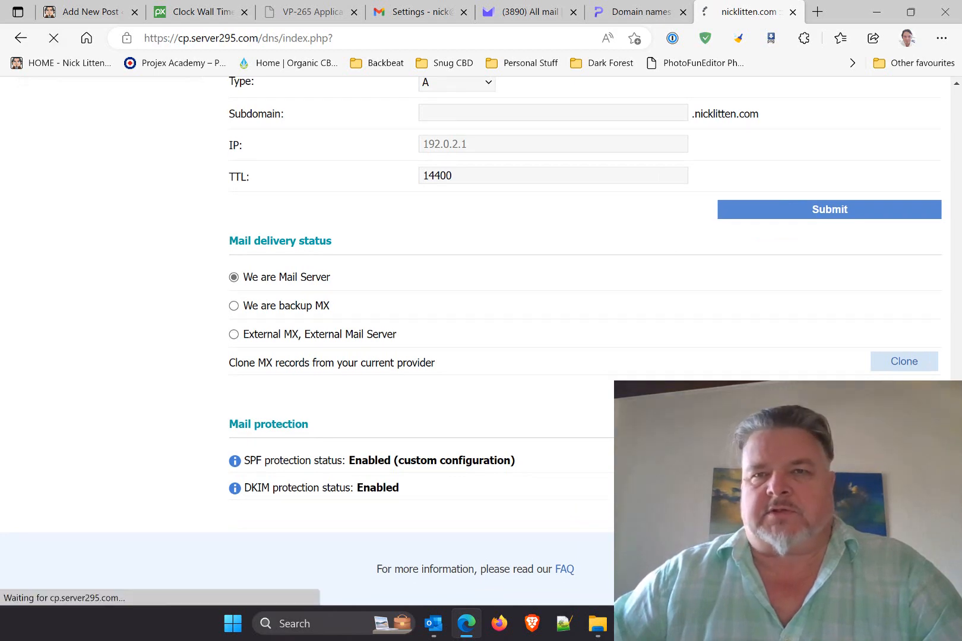
{"action": "mouse_move", "coordinate": [651, 369]}
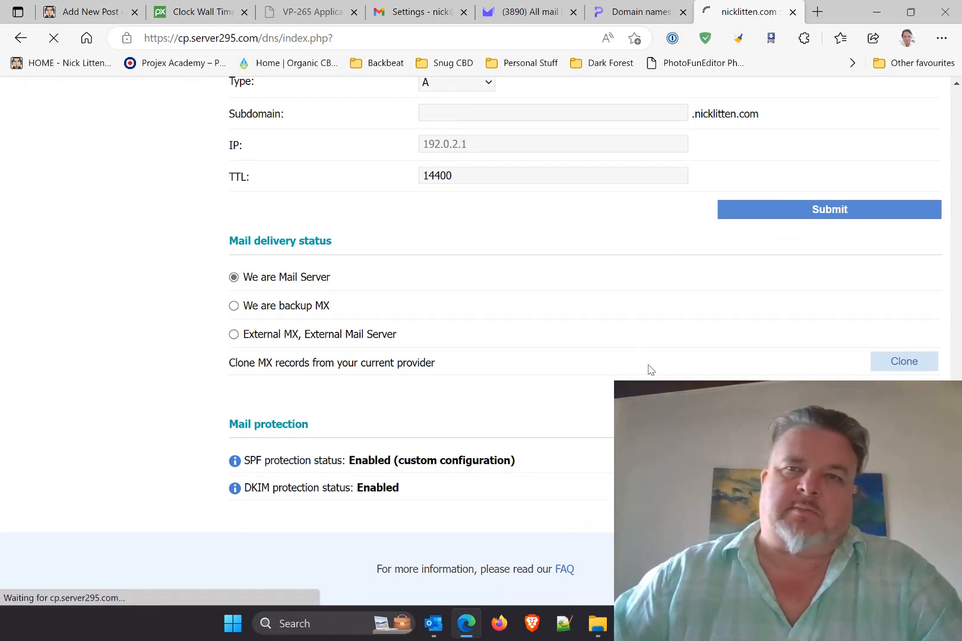
{"action": "left_click", "coordinate": [829, 209]}
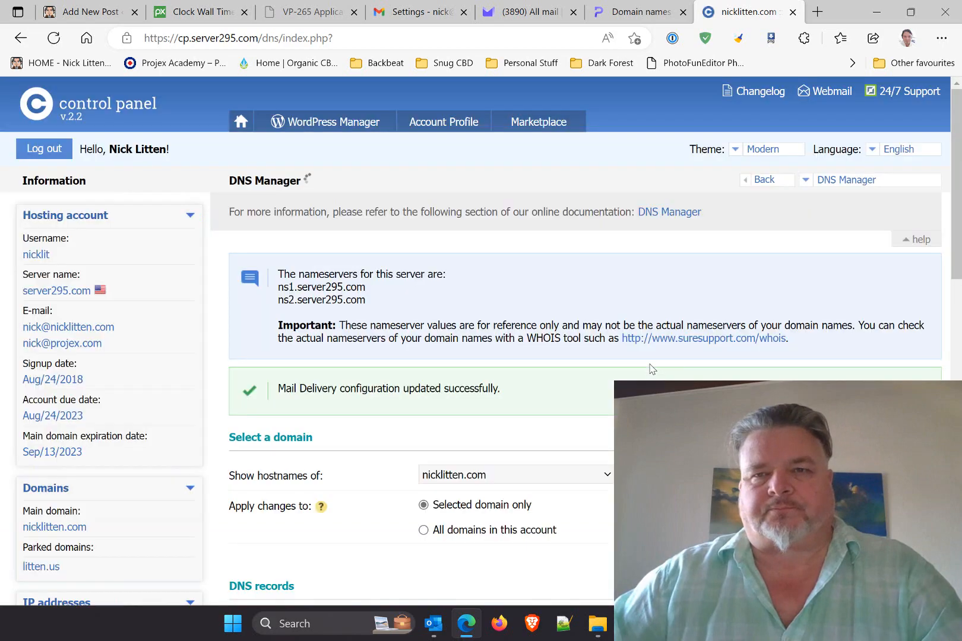
{"action": "scroll", "scroll_direction": "down", "scroll_amount": 3}
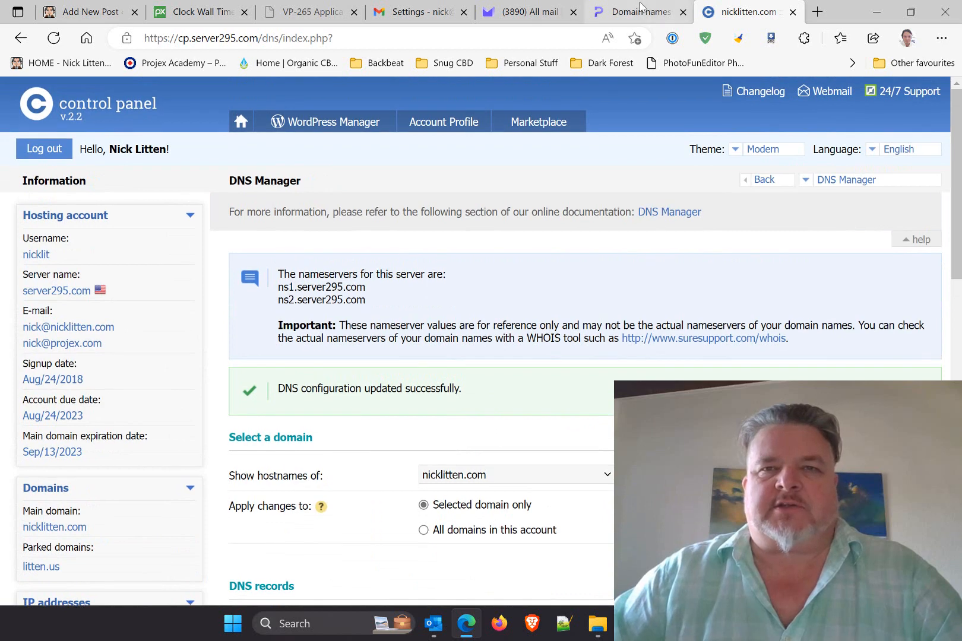
Enter Proton's SPF, verification, MX, DKIM CNAME and _dmarc TXT records in DNS Manager.
{"action": "left_click", "coordinate": [642, 12]}
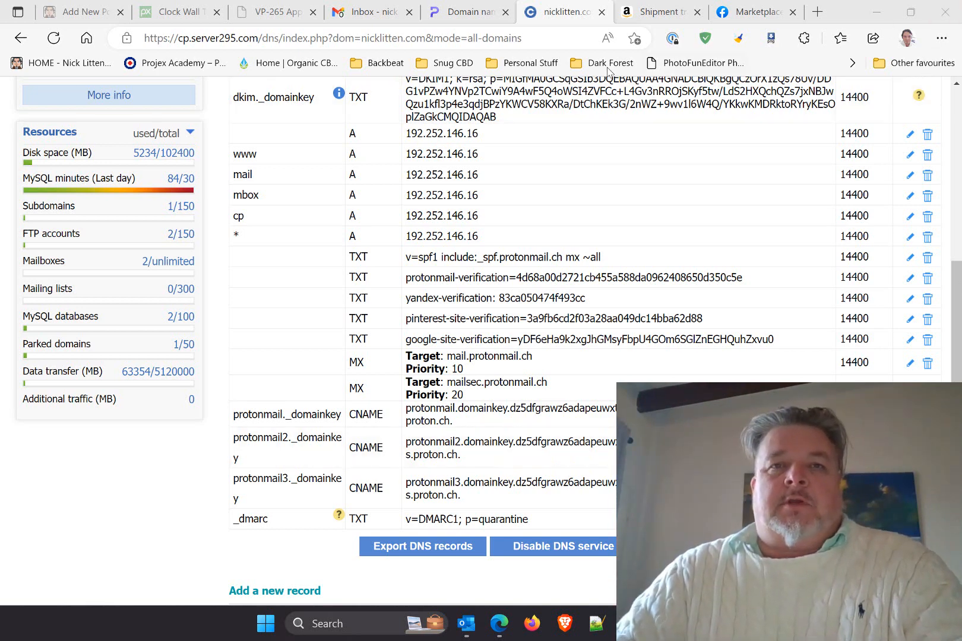
View the Verify step with all checks passing except MX, then the MX requirements.
{"action": "left_click", "coordinate": [466, 11]}
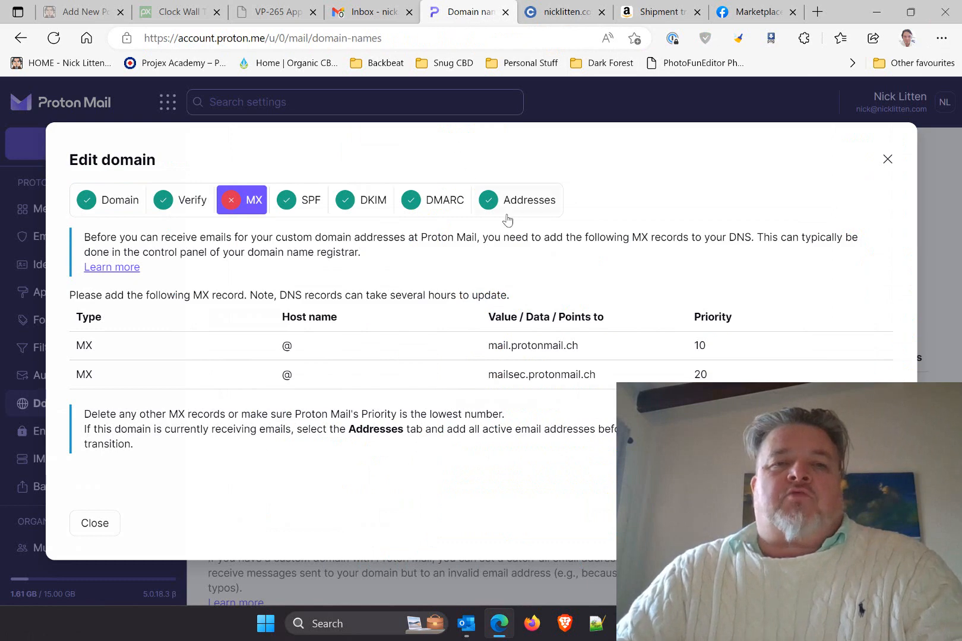
{"action": "left_click", "coordinate": [192, 201]}
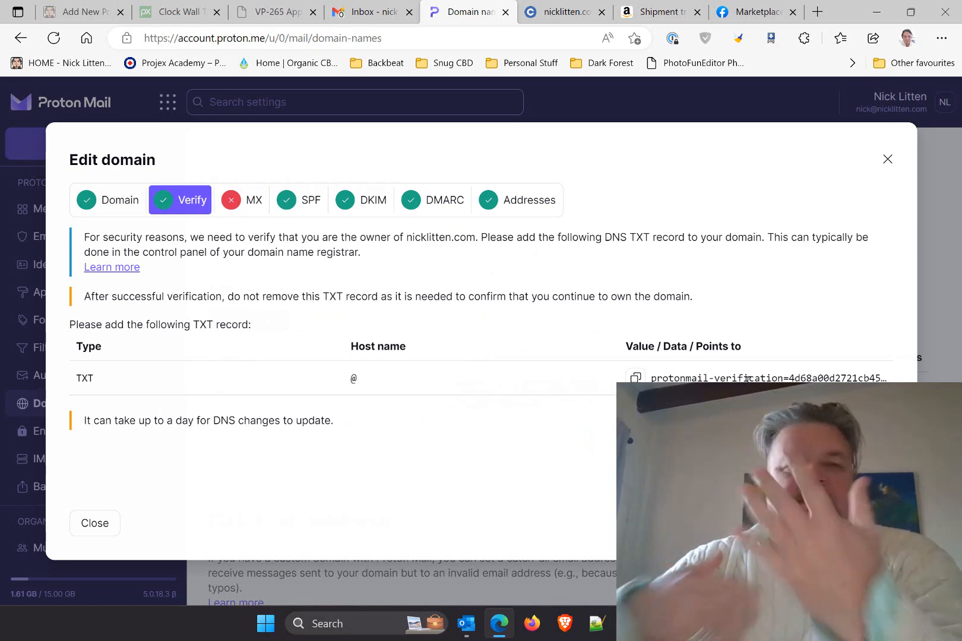
{"action": "mouse_move", "coordinate": [405, 227]}
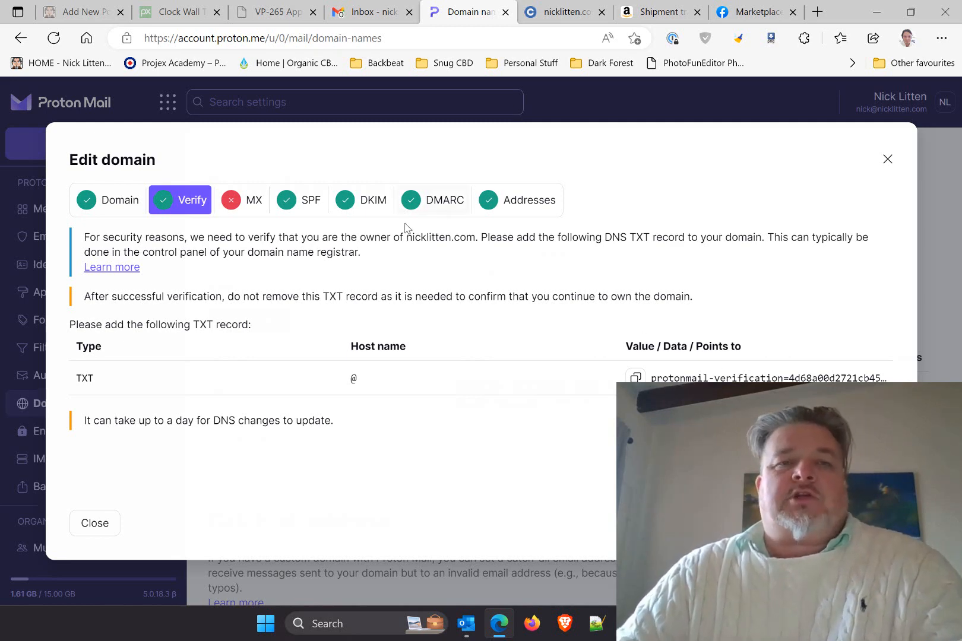
{"action": "mouse_move", "coordinate": [380, 205]}
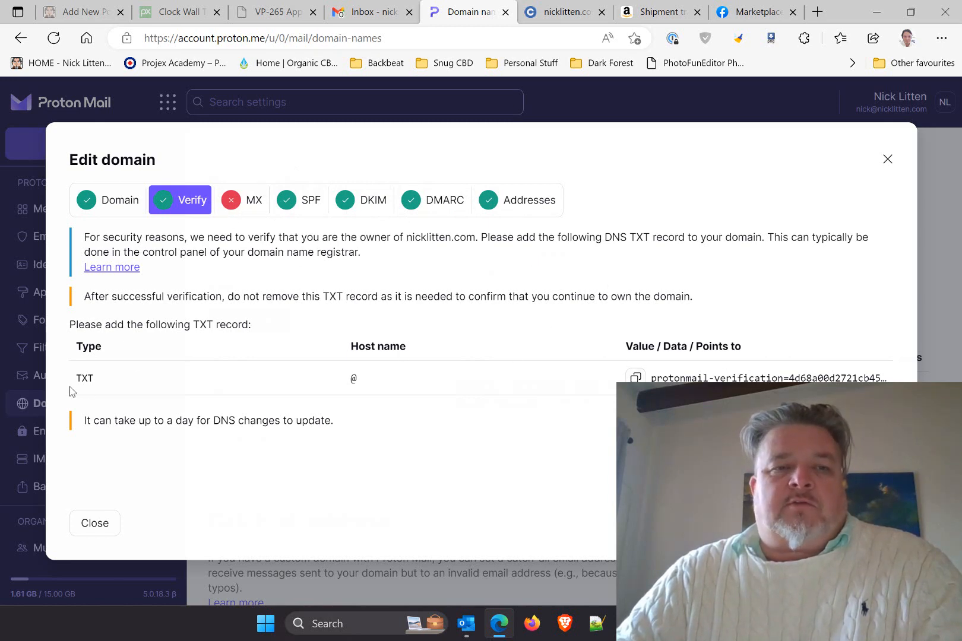
{"action": "left_click", "coordinate": [243, 200]}
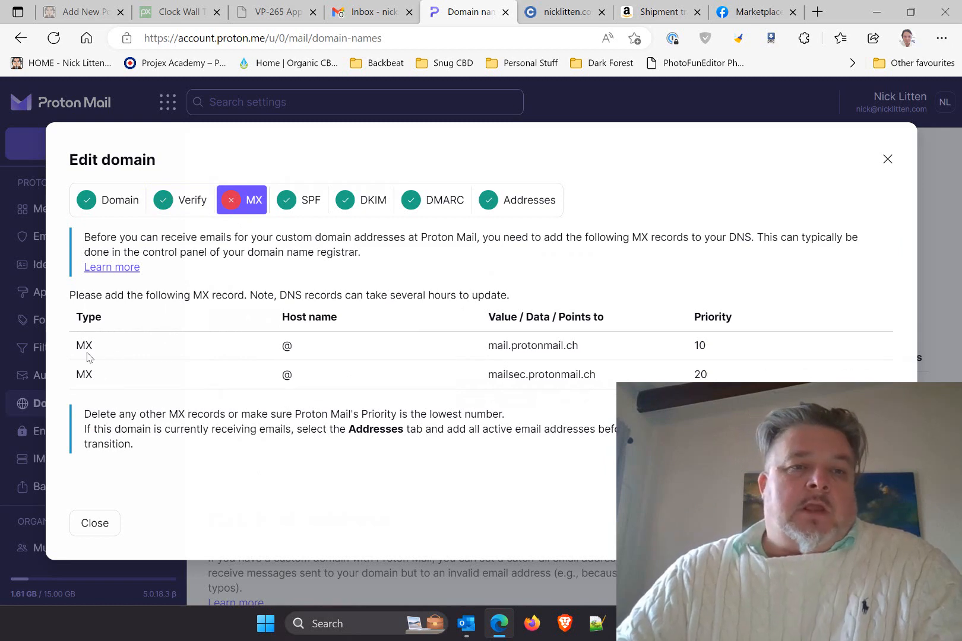
{"action": "mouse_move", "coordinate": [763, 352]}
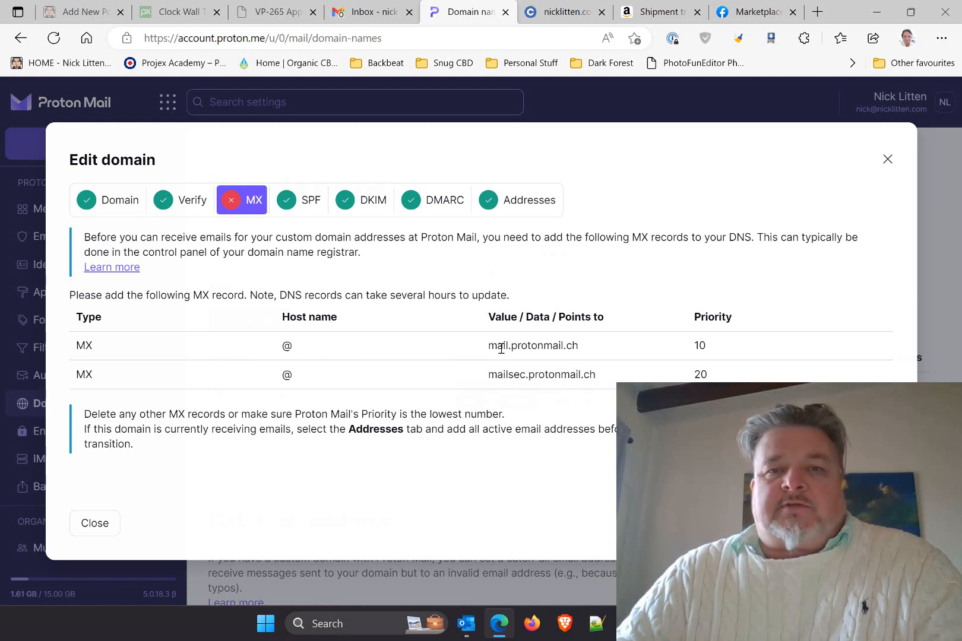
{"action": "mouse_move", "coordinate": [673, 310]}
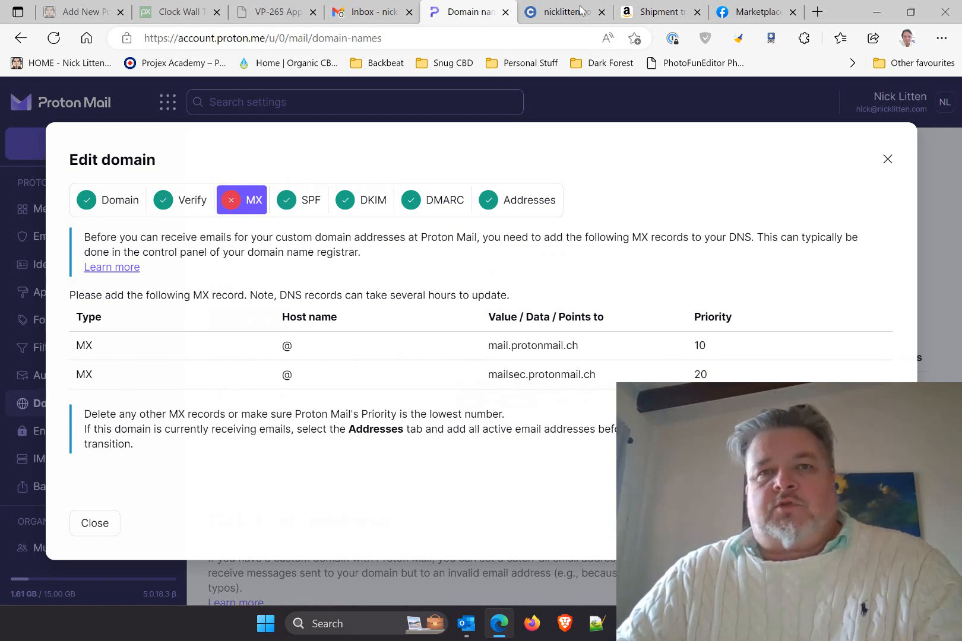
Edit the mail.protonmail.ch MX record to use @ as its subdomain and save.
{"action": "left_click", "coordinate": [565, 12]}
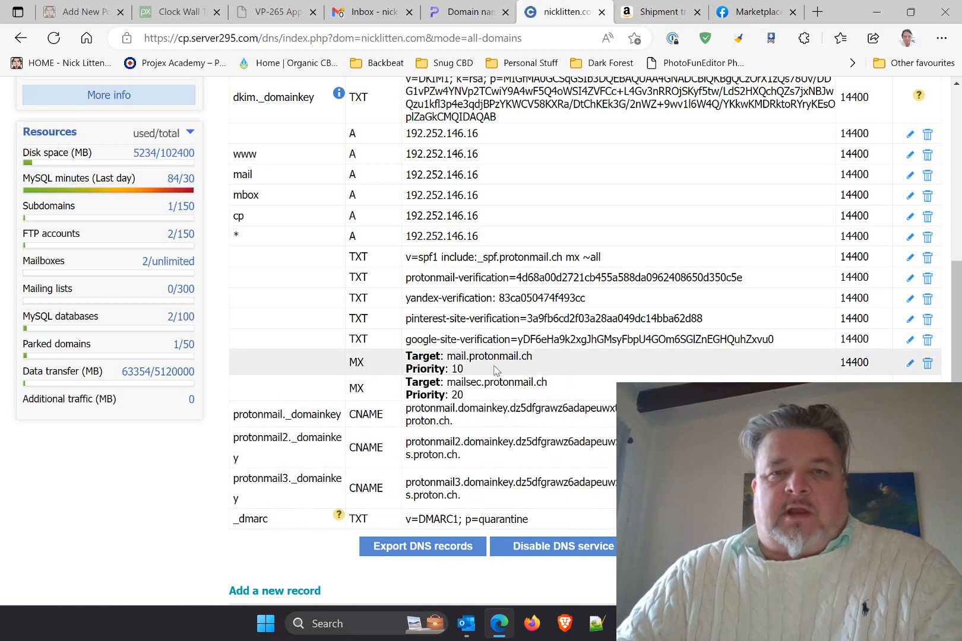
{"action": "double_click", "coordinate": [489, 357]}
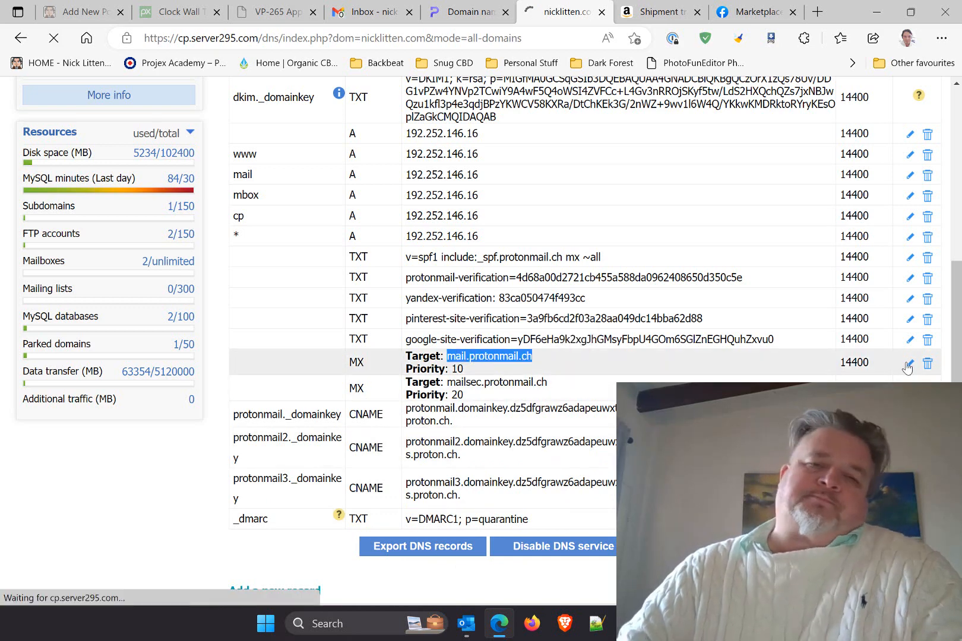
{"action": "mouse_move", "coordinate": [901, 375]}
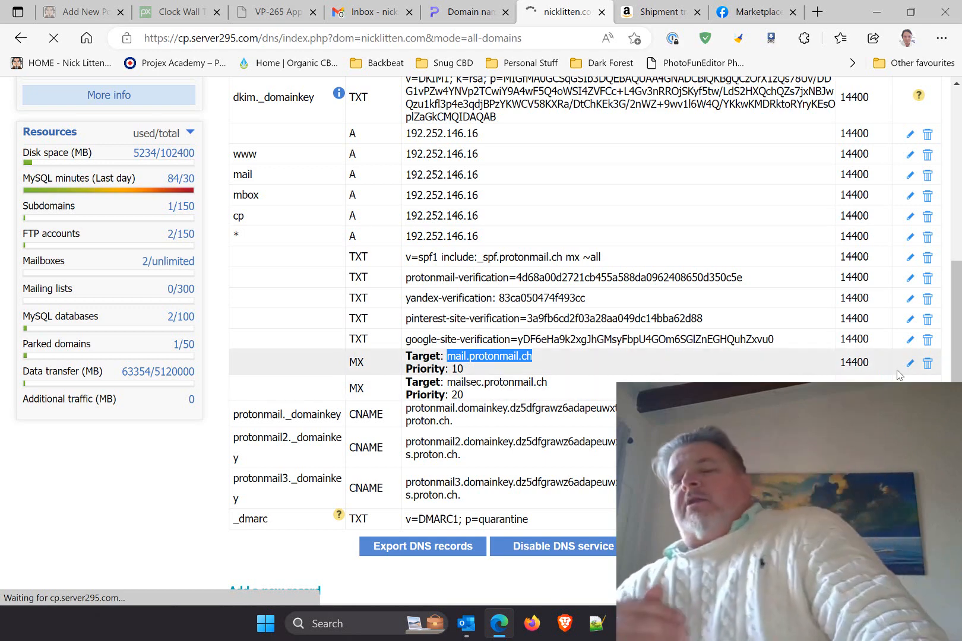
{"action": "left_click", "coordinate": [909, 362]}
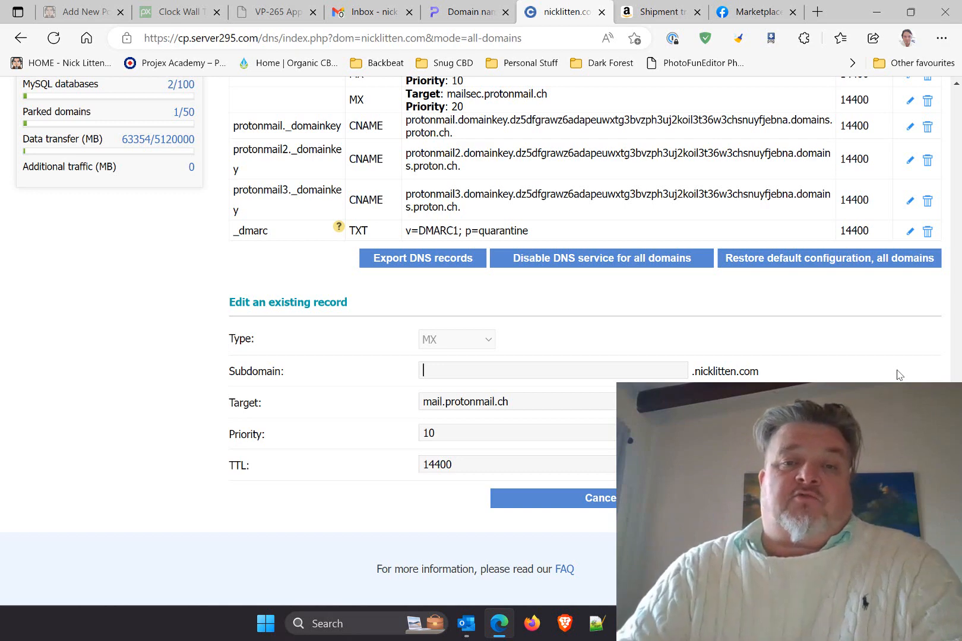
{"action": "type", "text": "@"}
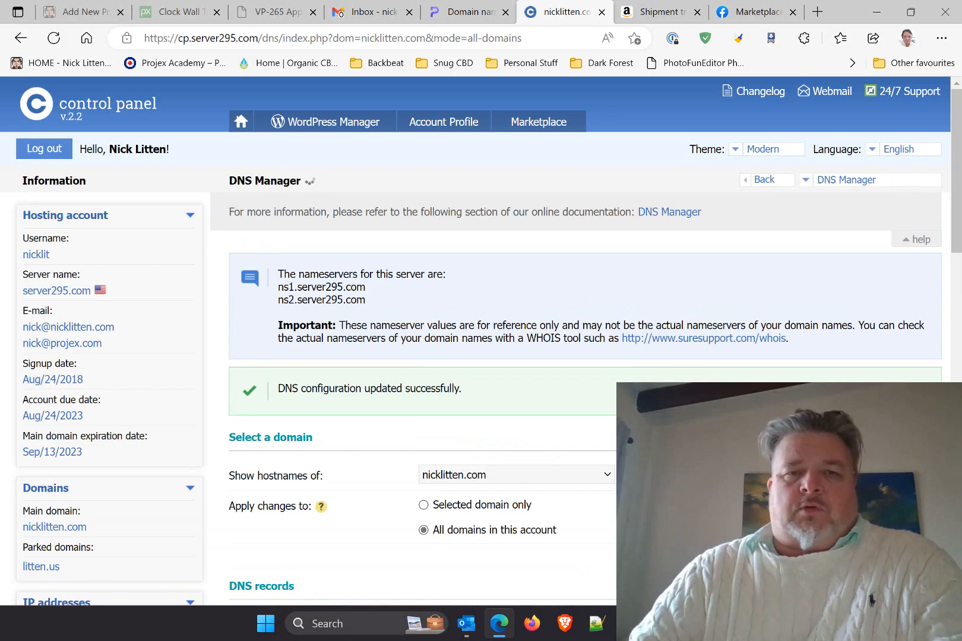
{"action": "scroll", "scroll_direction": "down", "scroll_amount": 3}
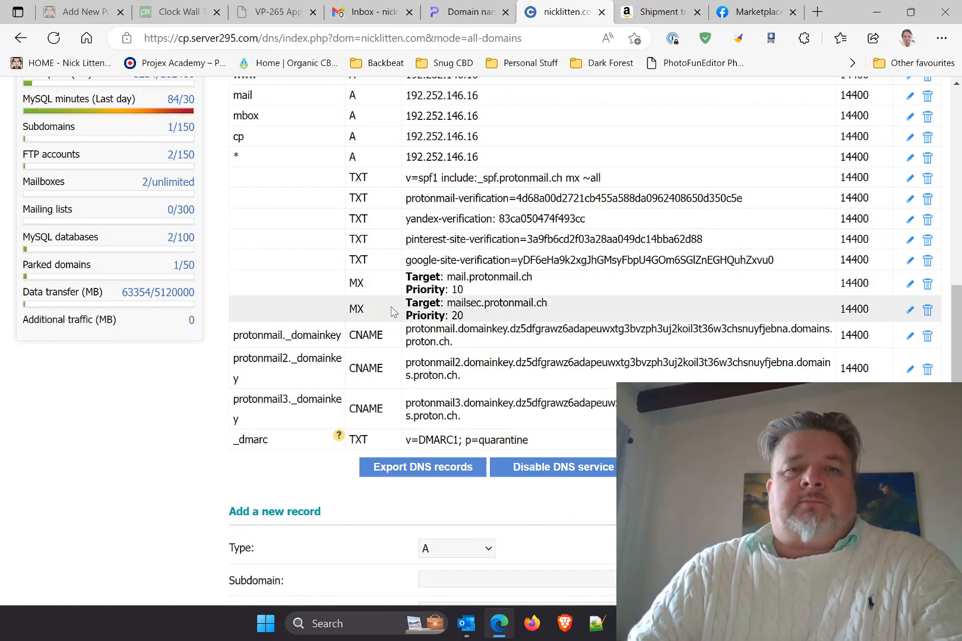
{"action": "scroll", "scroll_direction": "down", "scroll_amount": 3}
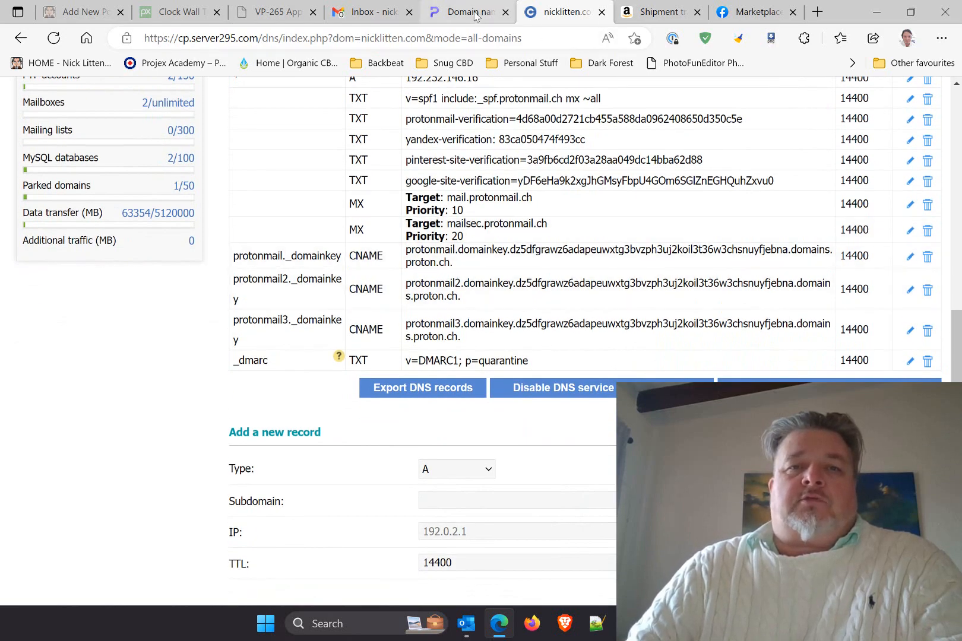
Compare Proton's required SPF record, v=spf1 include:_spf.protonmail.ch mx ~all, with the DNS TXT record.
{"action": "left_click", "coordinate": [466, 12]}
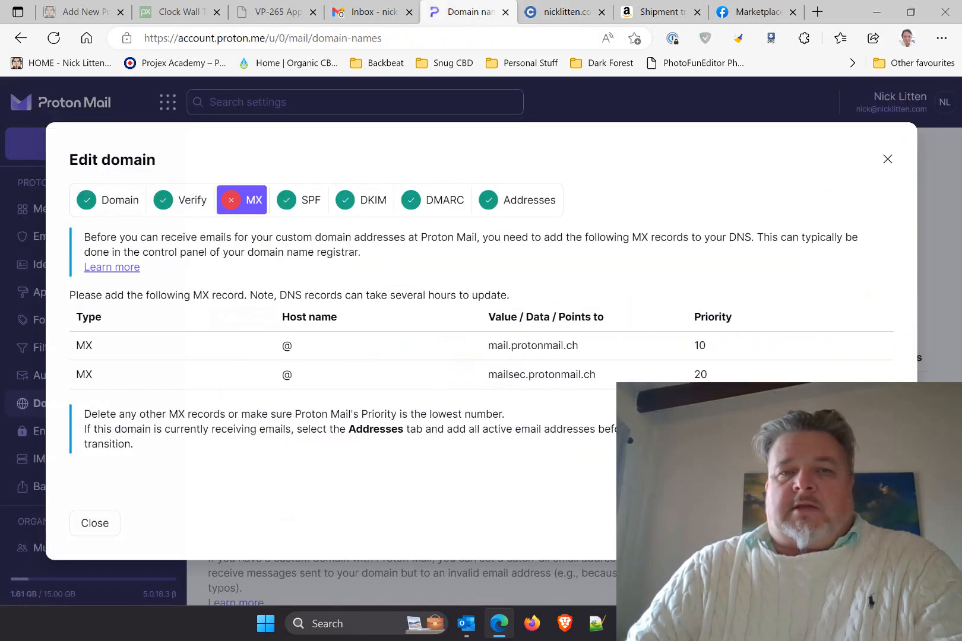
{"action": "left_click", "coordinate": [298, 201]}
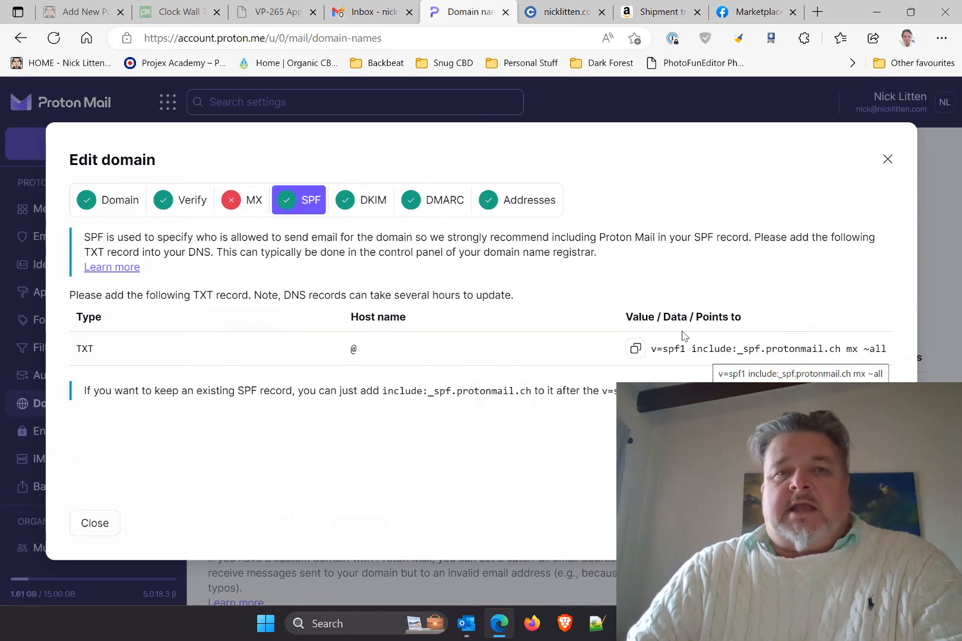
{"action": "left_click", "coordinate": [568, 11]}
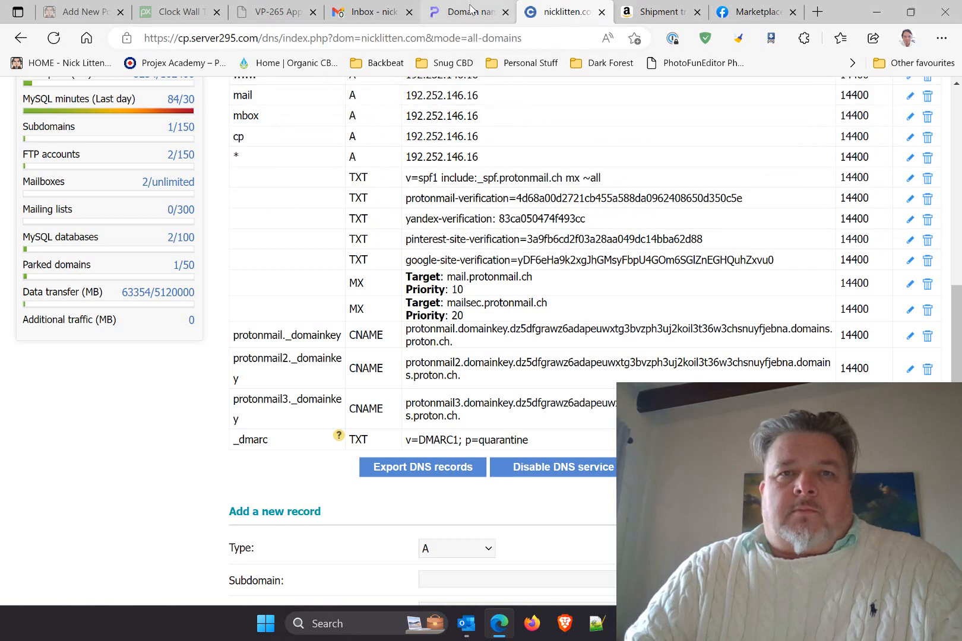
{"action": "left_click", "coordinate": [466, 12]}
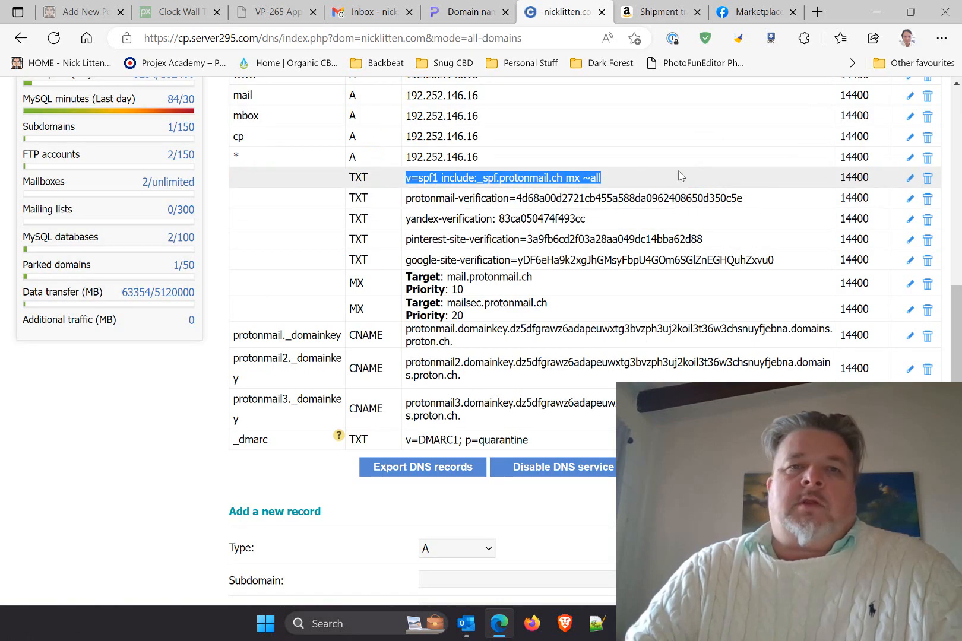
{"action": "left_click", "coordinate": [468, 11]}
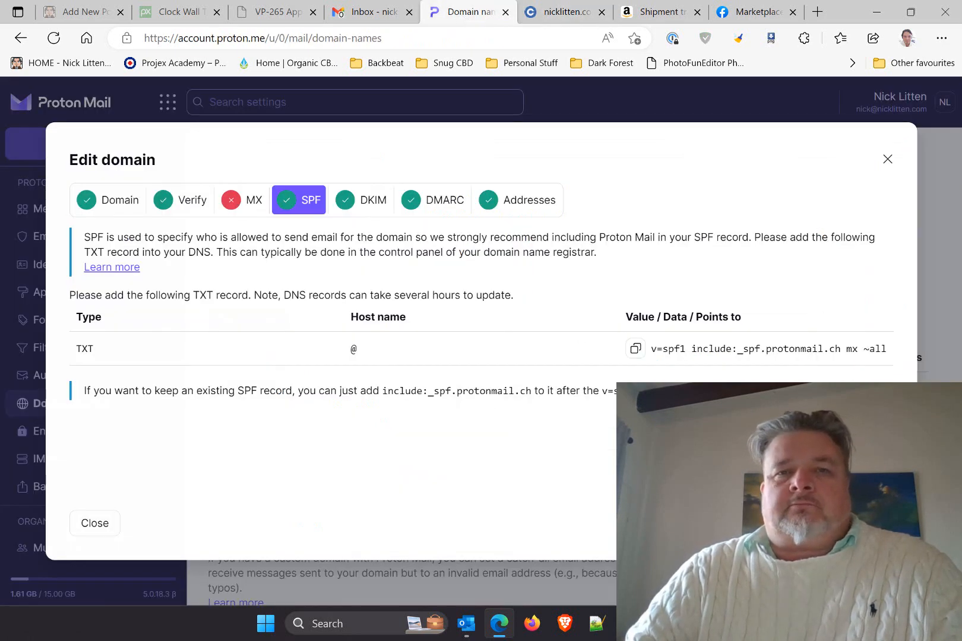
Compare the DKIM CNAME records with the server295 DNS page, then advance the wizard to the DMARC step.
{"action": "left_click", "coordinate": [361, 201]}
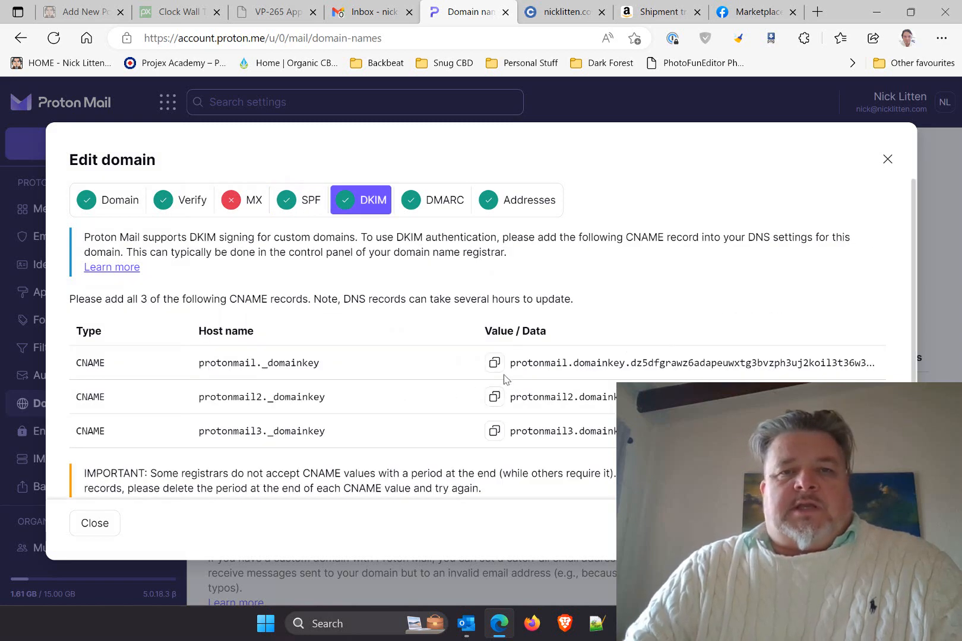
{"action": "left_click", "coordinate": [568, 12]}
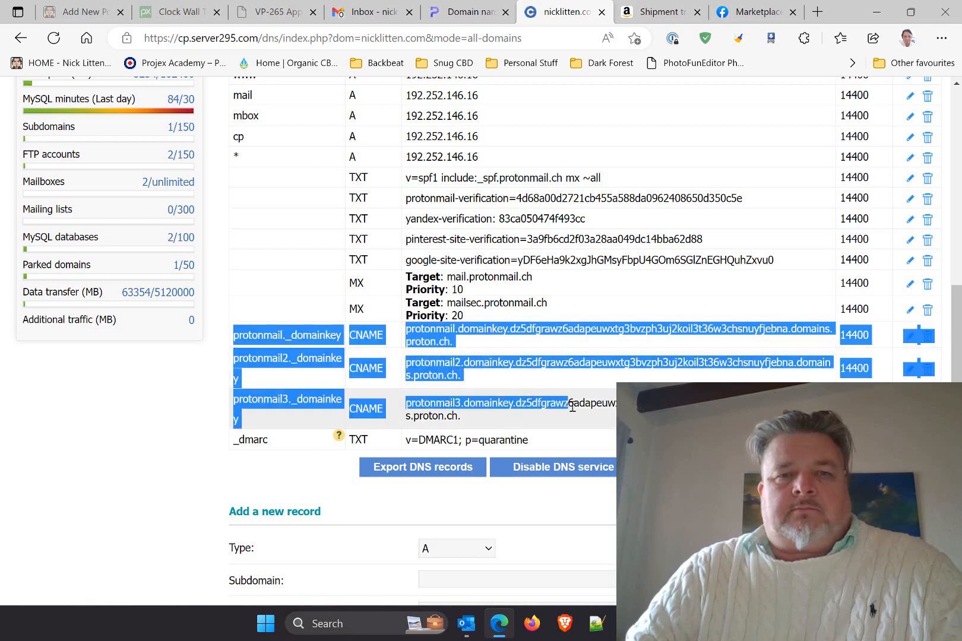
{"action": "left_click", "coordinate": [468, 12]}
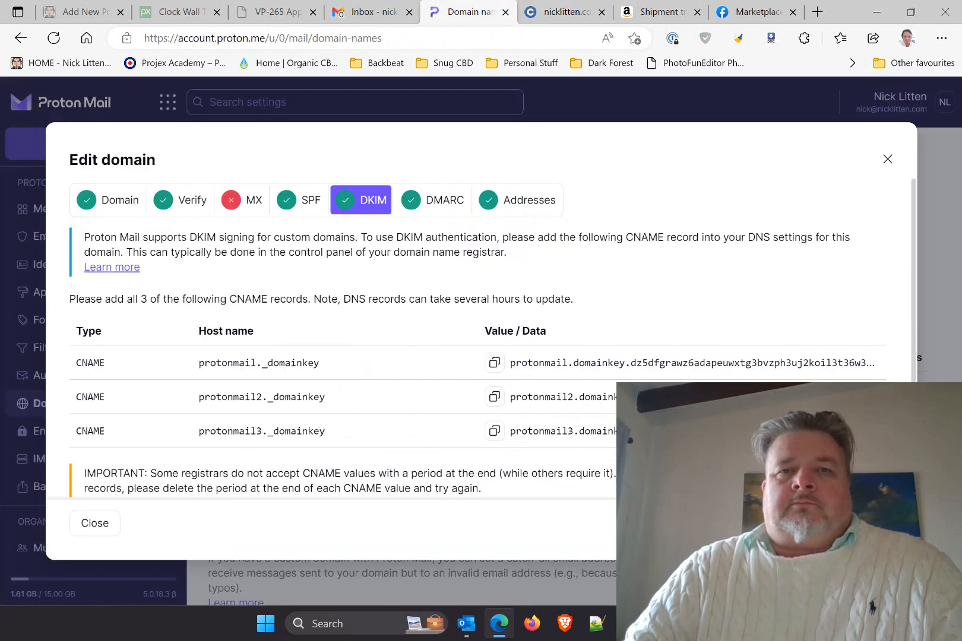
{"action": "left_click", "coordinate": [444, 201]}
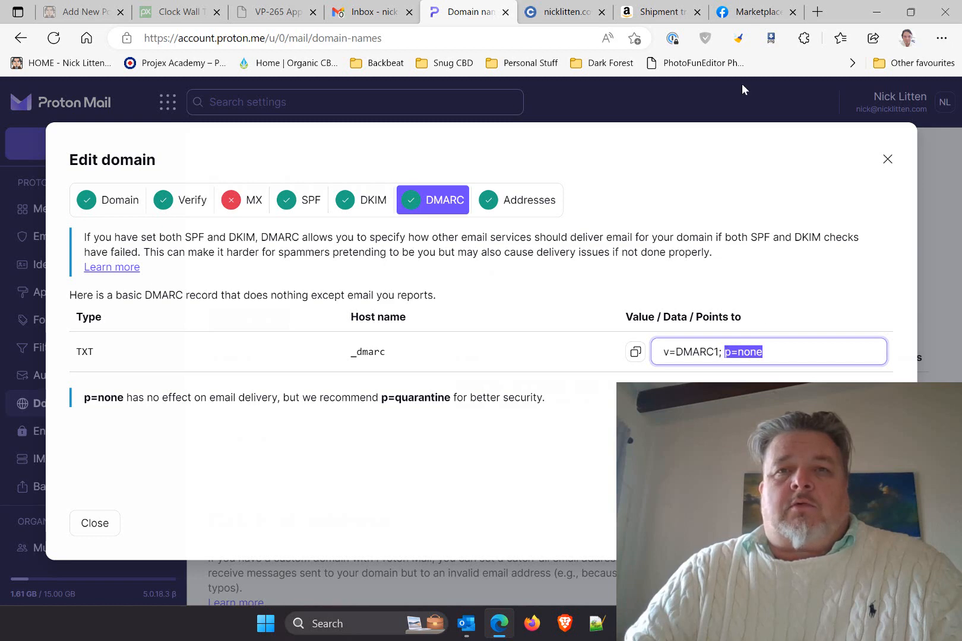
Check the _dmarc TXT record in the DNS list, then advance the wizard to the Addresses step.
{"action": "left_click", "coordinate": [569, 12]}
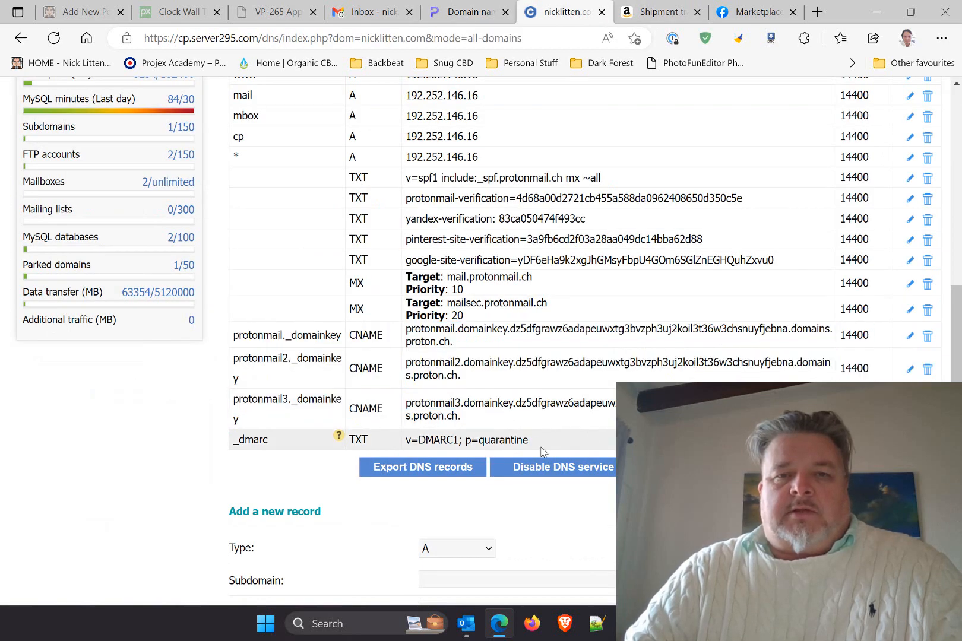
{"action": "double_click", "coordinate": [466, 441]}
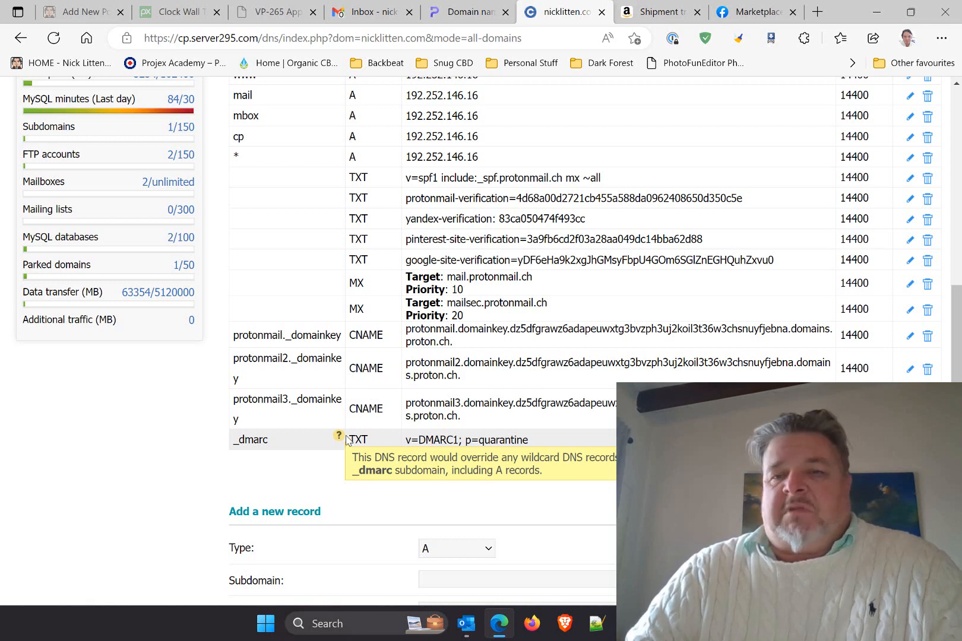
{"action": "mouse_move", "coordinate": [622, 206]}
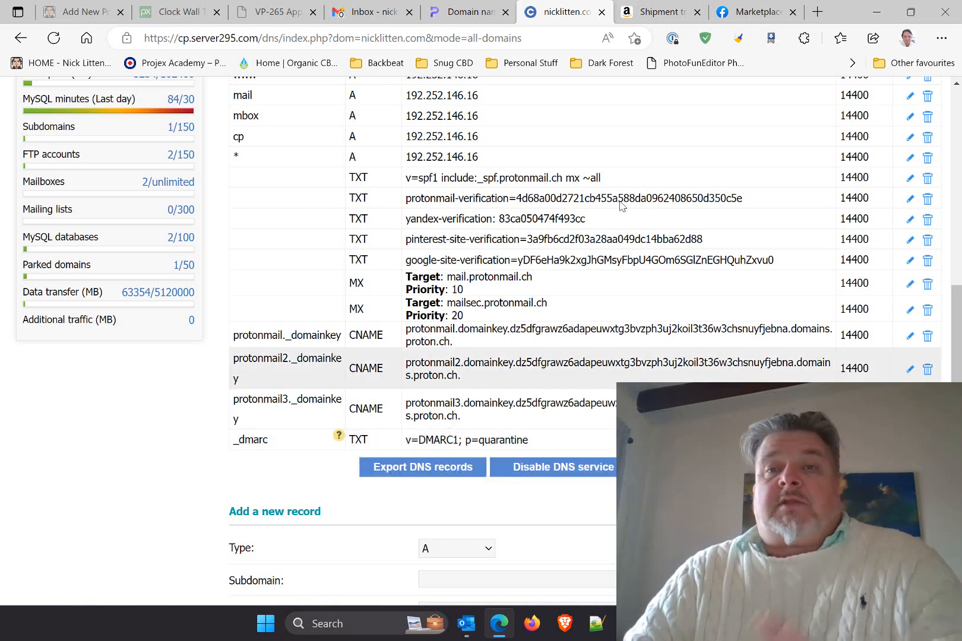
{"action": "left_click", "coordinate": [471, 12]}
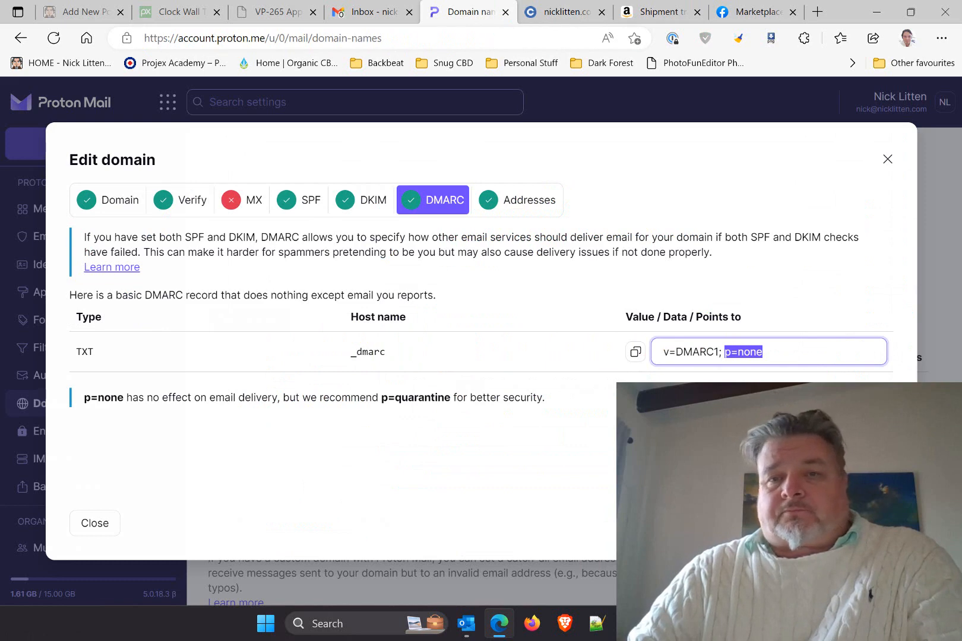
{"action": "left_click", "coordinate": [530, 201]}
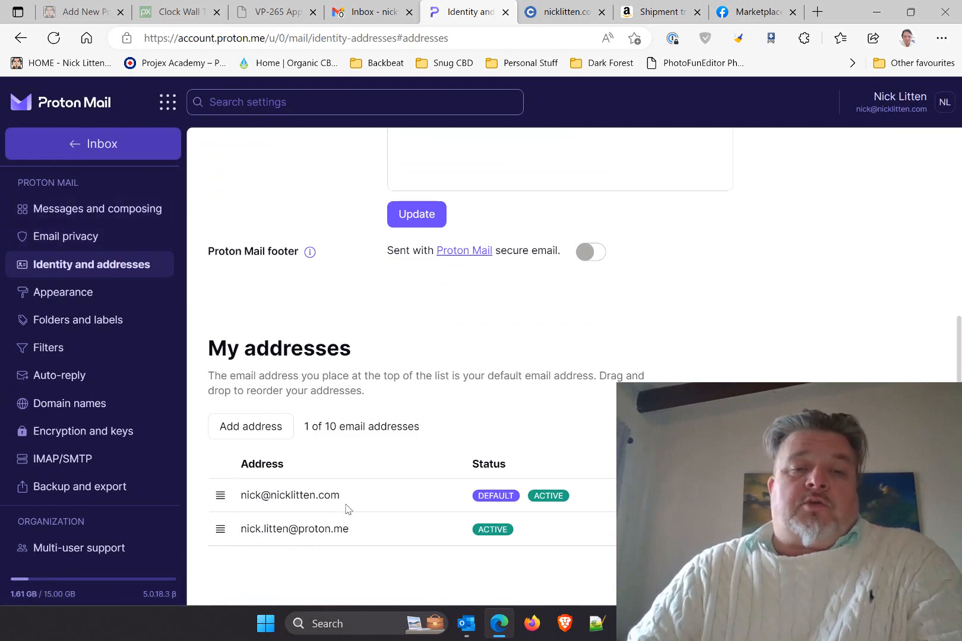
{"action": "double_click", "coordinate": [290, 496]}
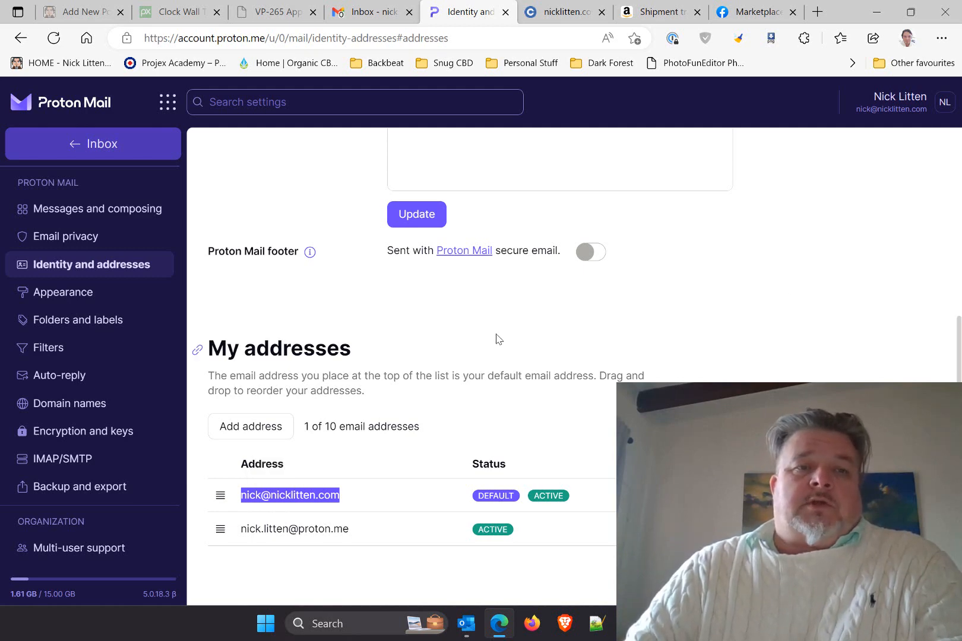
{"action": "left_click", "coordinate": [69, 404]}
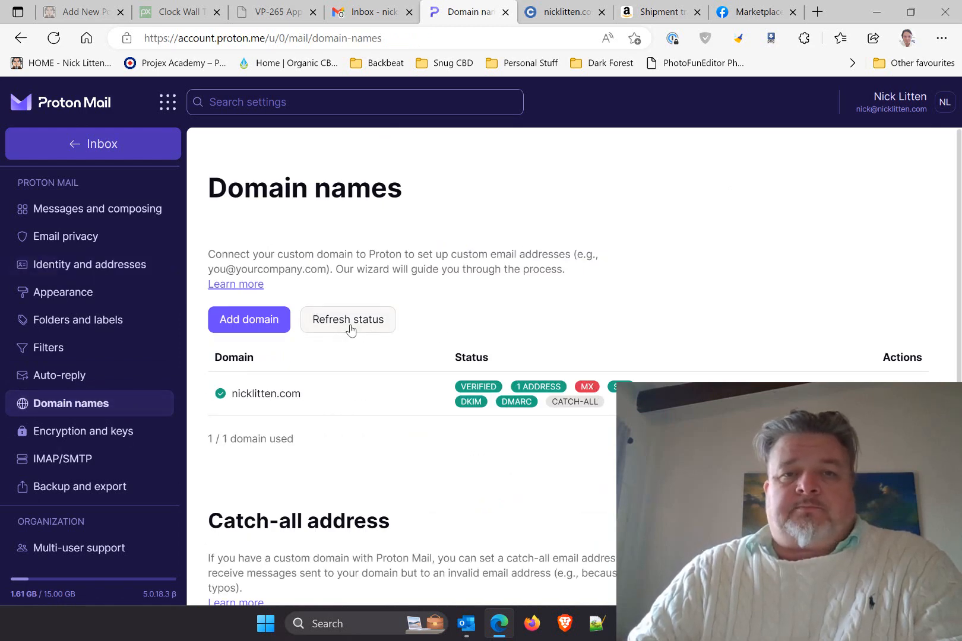
{"action": "left_click", "coordinate": [348, 320]}
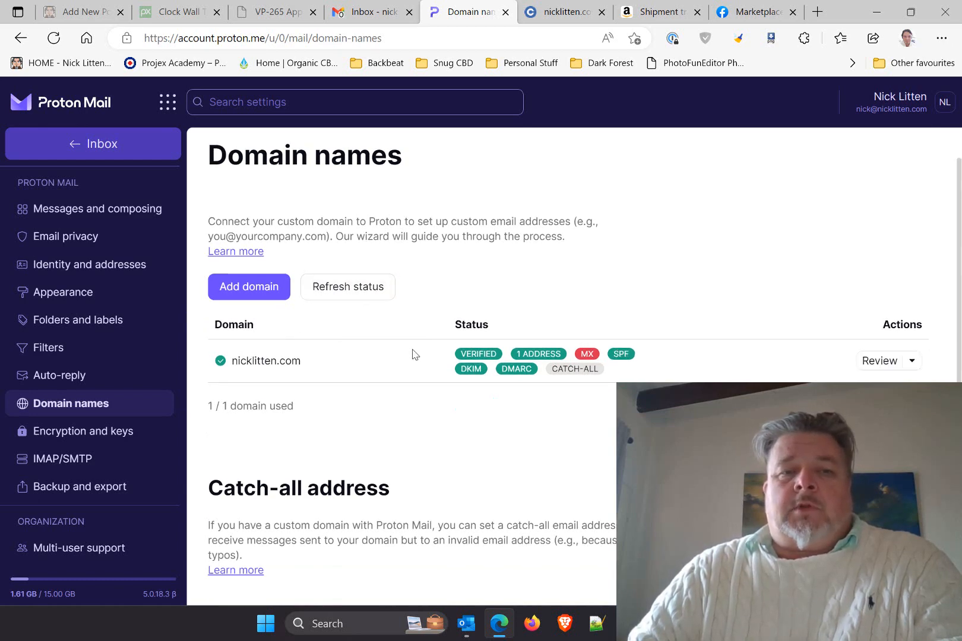
{"action": "scroll", "scroll_direction": "down", "scroll_amount": 3}
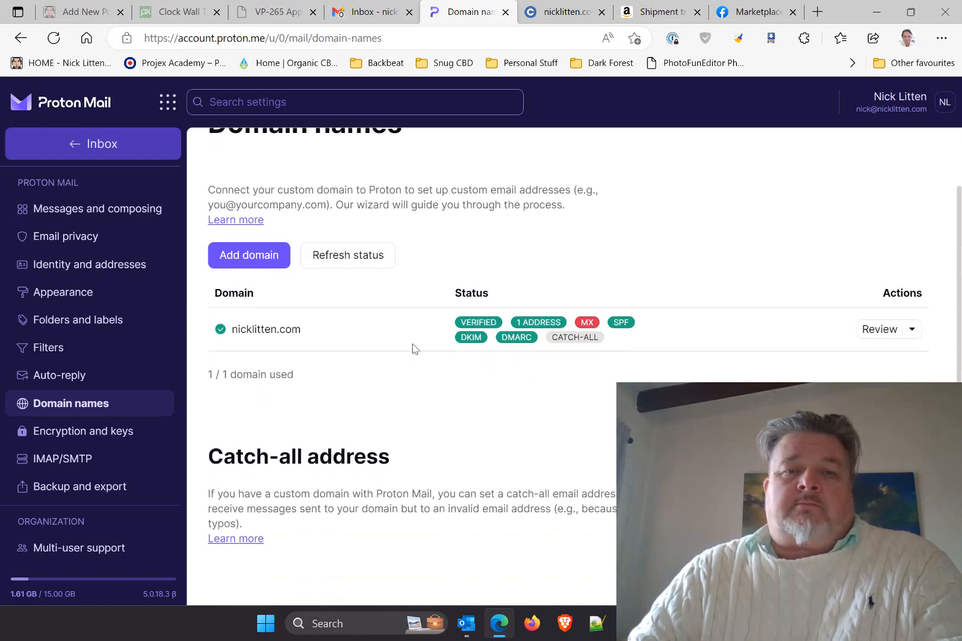
{"action": "scroll", "scroll_direction": "up", "scroll_amount": 3}
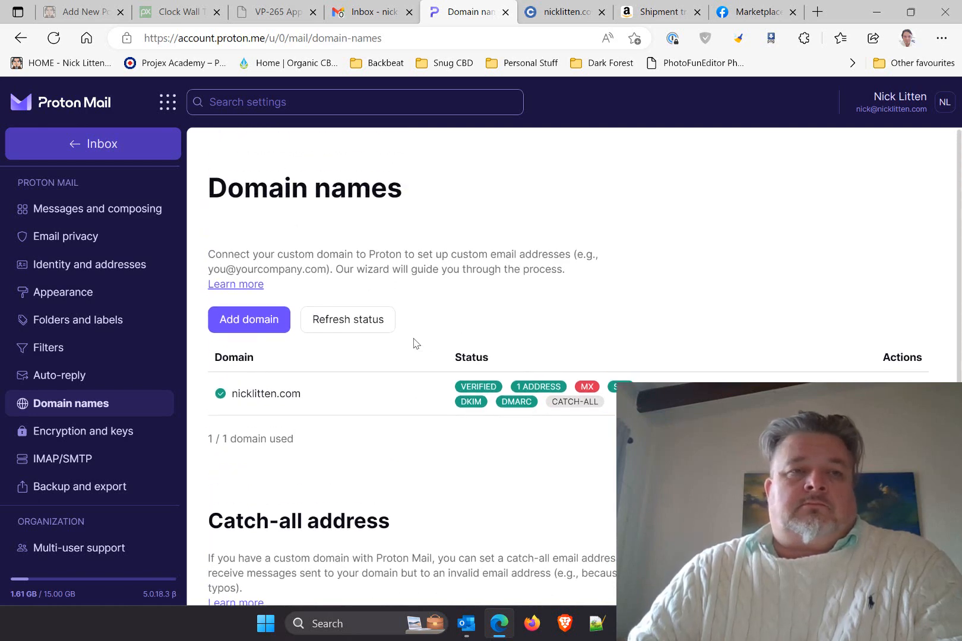
{"action": "scroll", "scroll_direction": "down", "scroll_amount": 3}
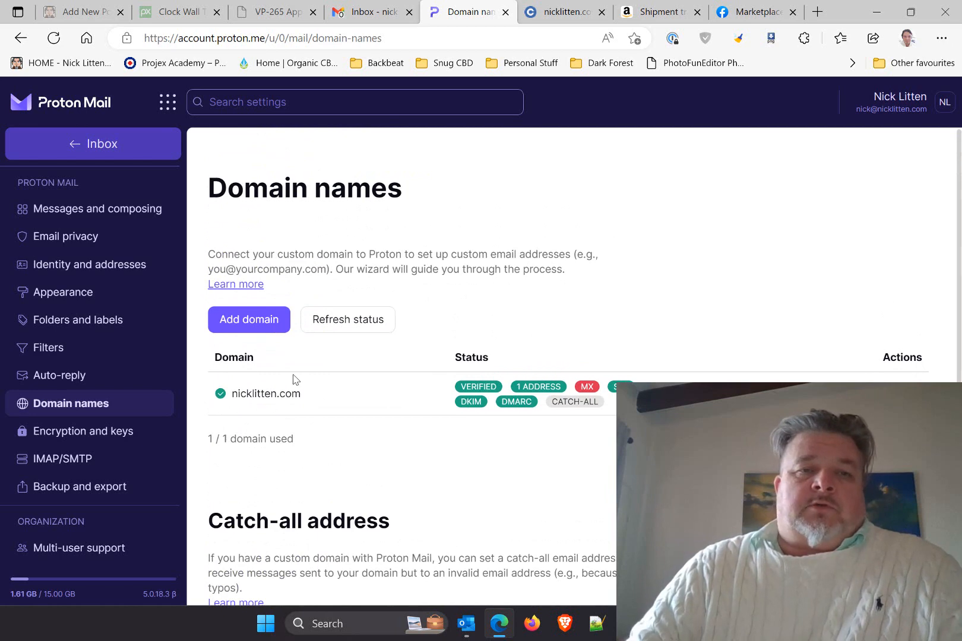
{"action": "mouse_move", "coordinate": [157, 358]}
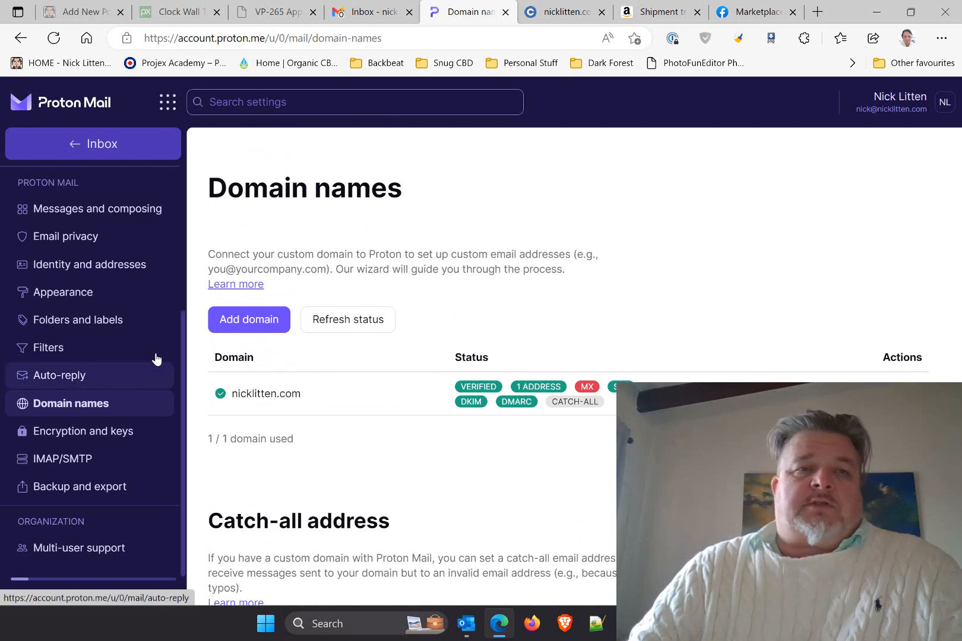
{"action": "left_click", "coordinate": [93, 144]}
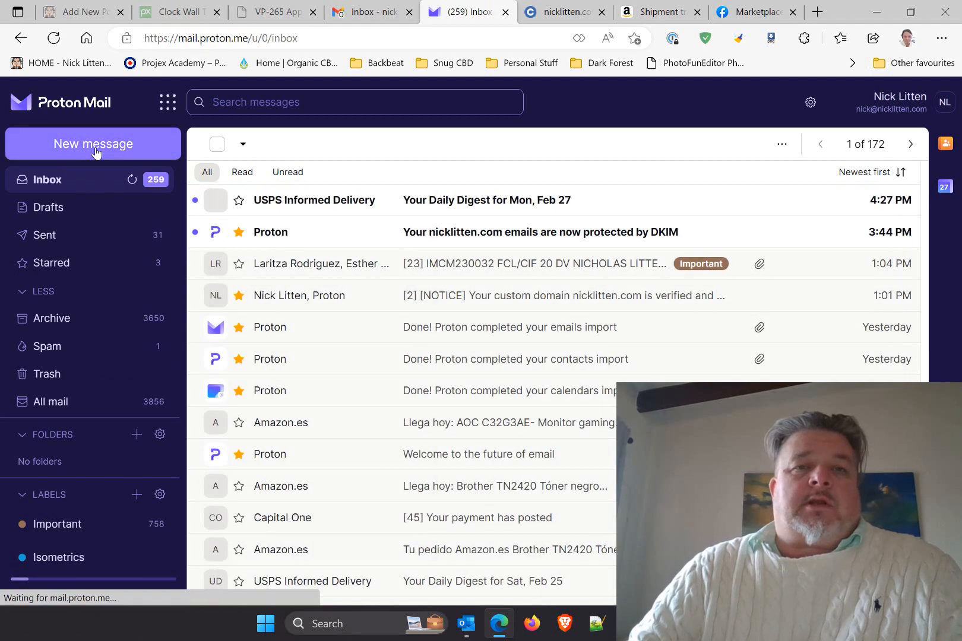
Discard a stray new message, forward the DKIM confirmation email and start the recipient with 'nick'.
{"action": "left_click", "coordinate": [92, 144]}
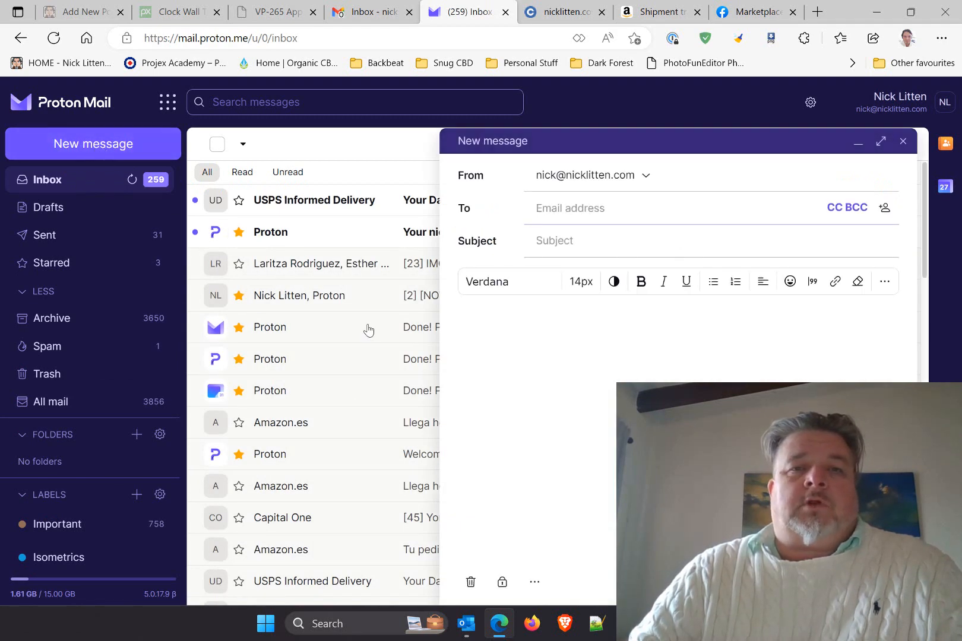
{"action": "left_click", "coordinate": [903, 142]}
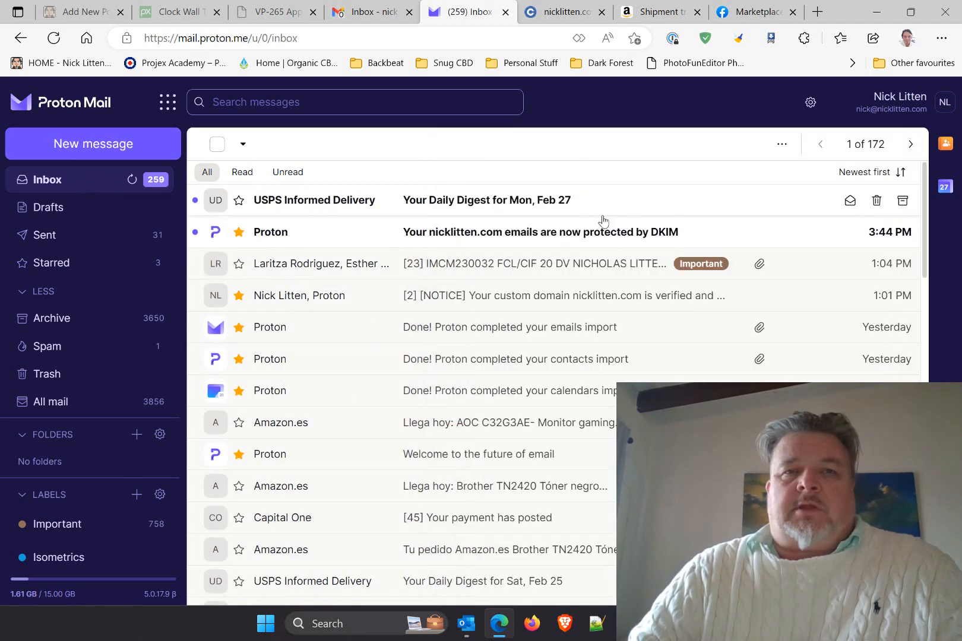
{"action": "left_click", "coordinate": [540, 232]}
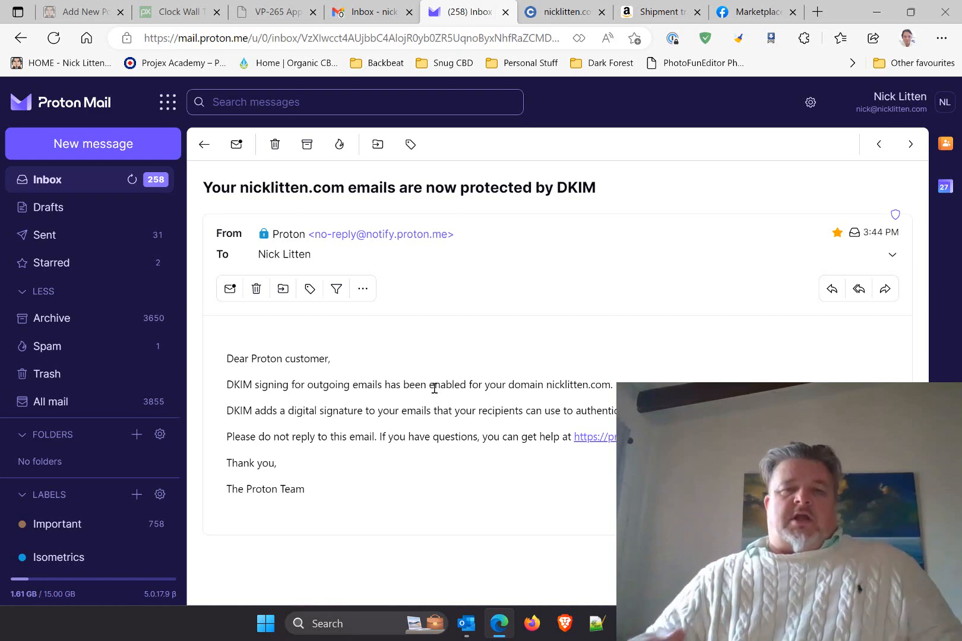
{"action": "mouse_move", "coordinate": [548, 368]}
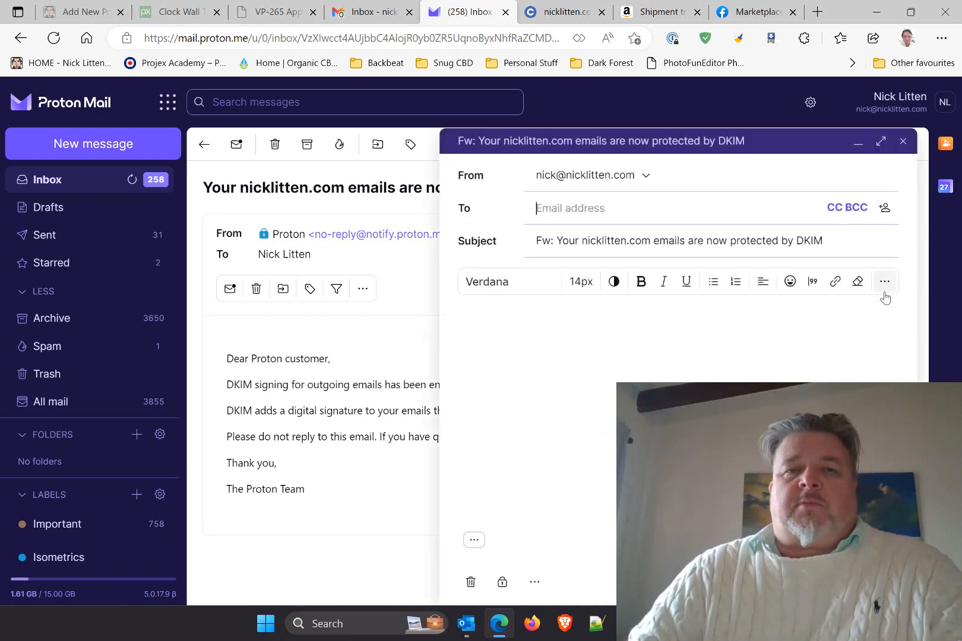
{"action": "type", "text": "nick"}
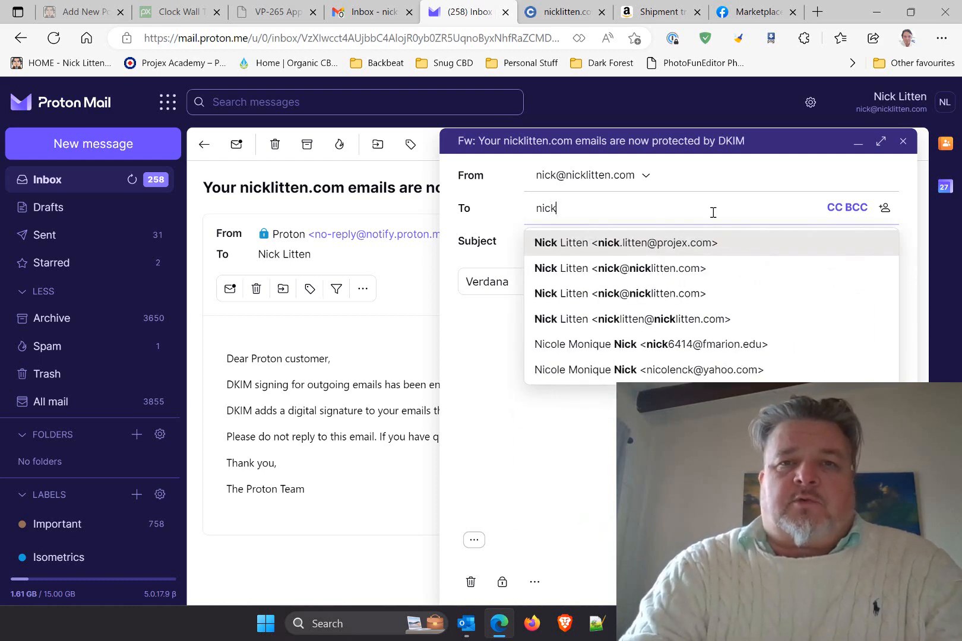
{"action": "mouse_move", "coordinate": [692, 245]}
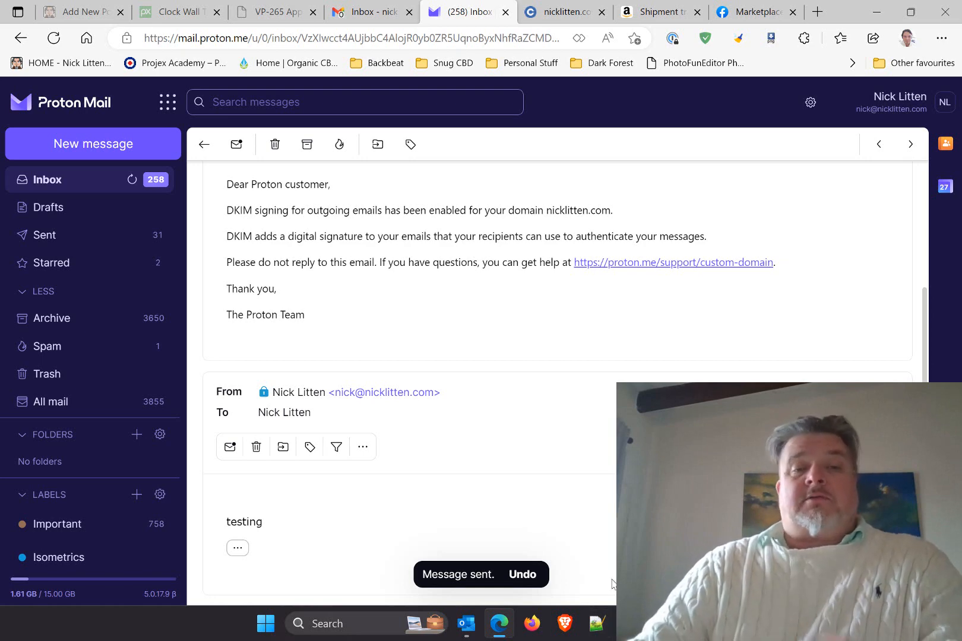
{"action": "mouse_move", "coordinate": [204, 456]}
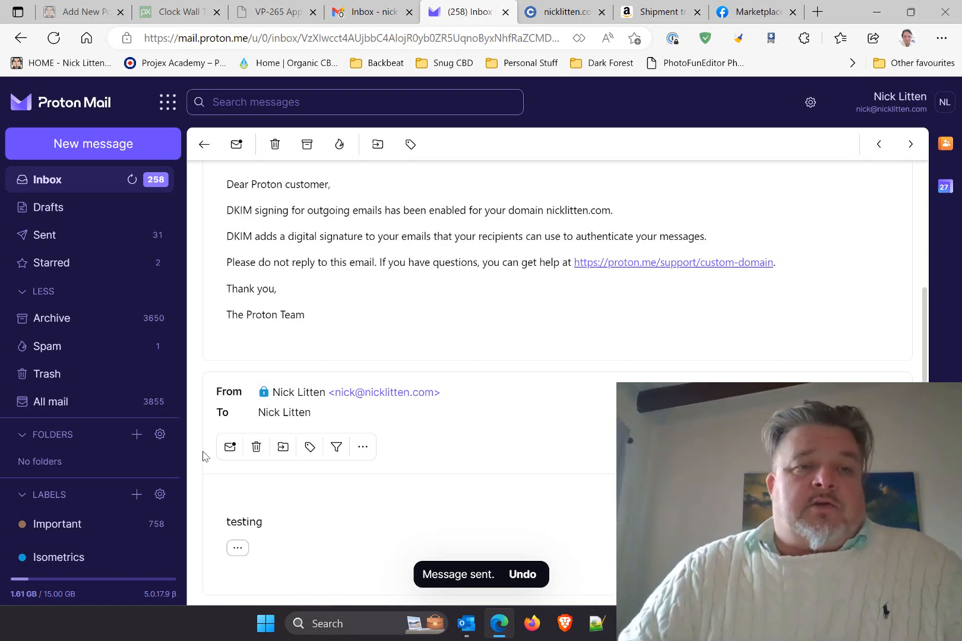
Confirm the Fw: DKIM message appears in Sent, then switch to the Outlook mailbox.
{"action": "left_click", "coordinate": [46, 235]}
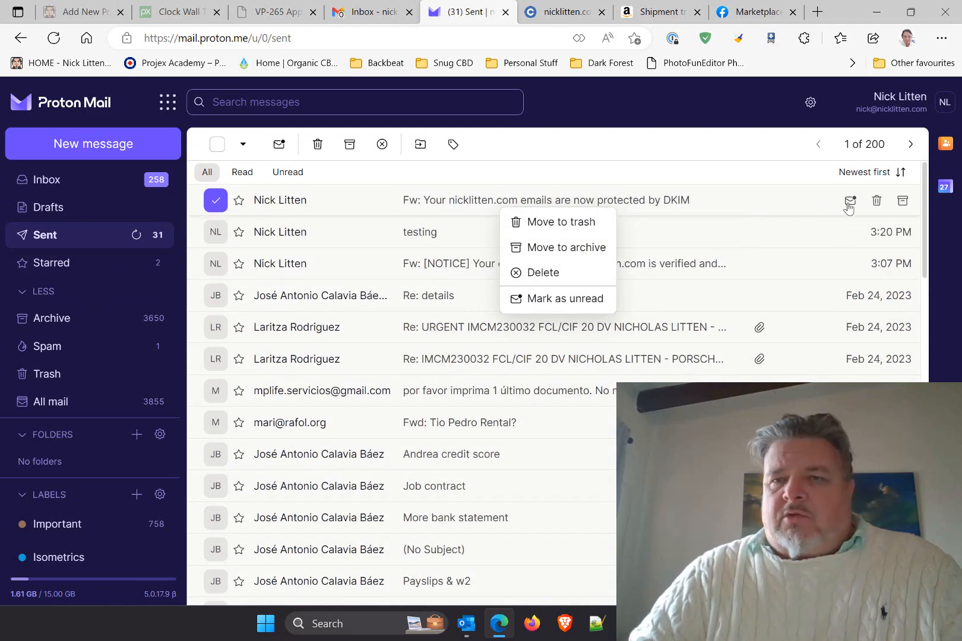
{"action": "mouse_move", "coordinate": [877, 201]}
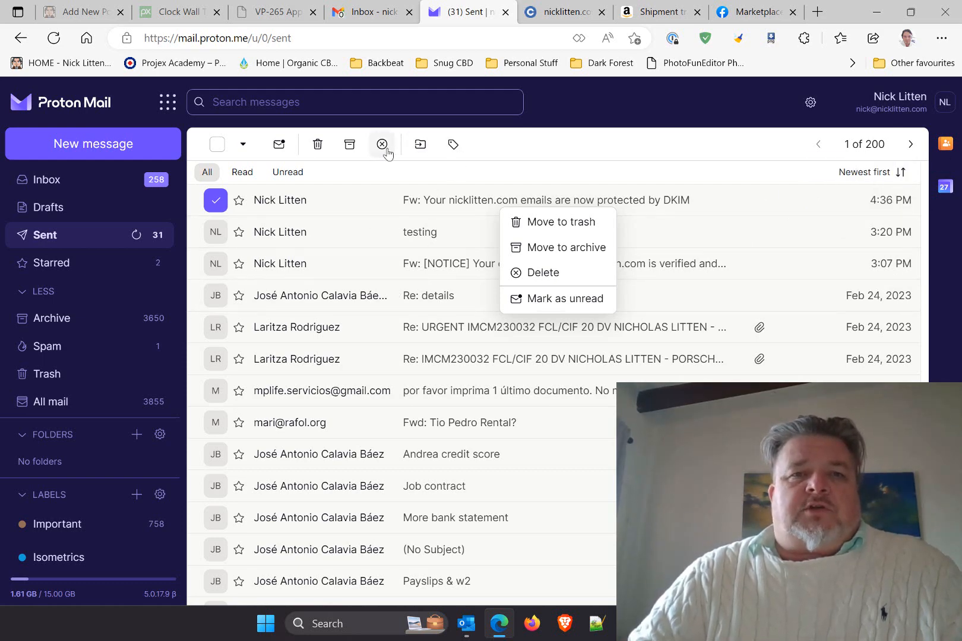
{"action": "mouse_move", "coordinate": [349, 146]}
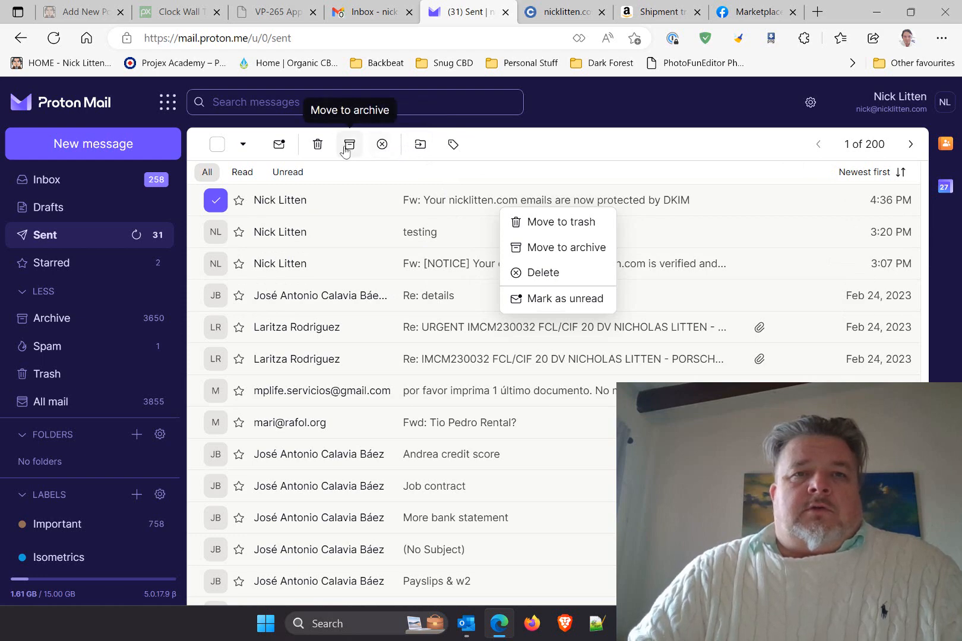
{"action": "mouse_move", "coordinate": [243, 147]}
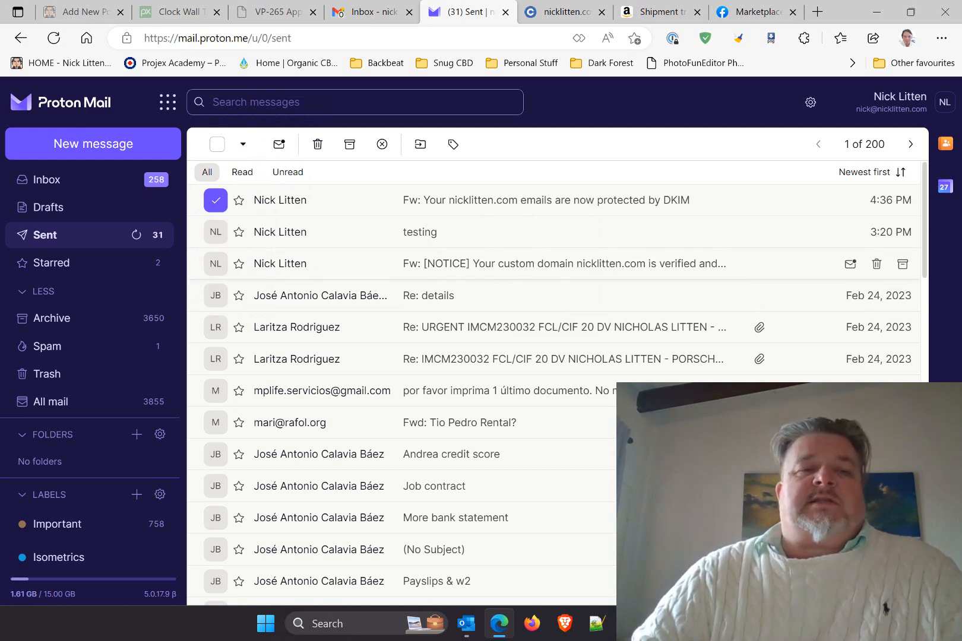
{"action": "left_click", "coordinate": [47, 180]}
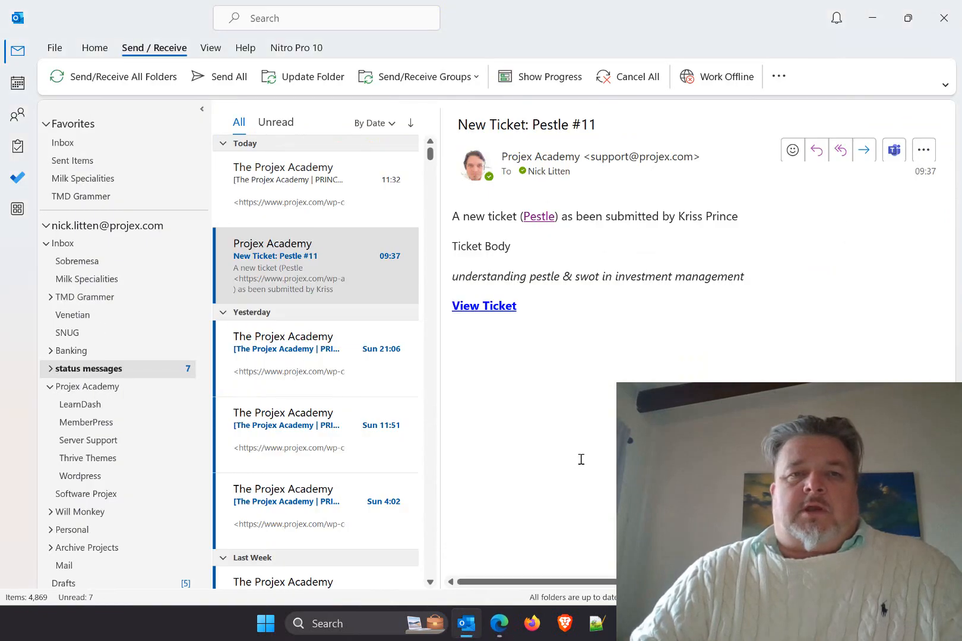
{"action": "left_click", "coordinate": [61, 243]}
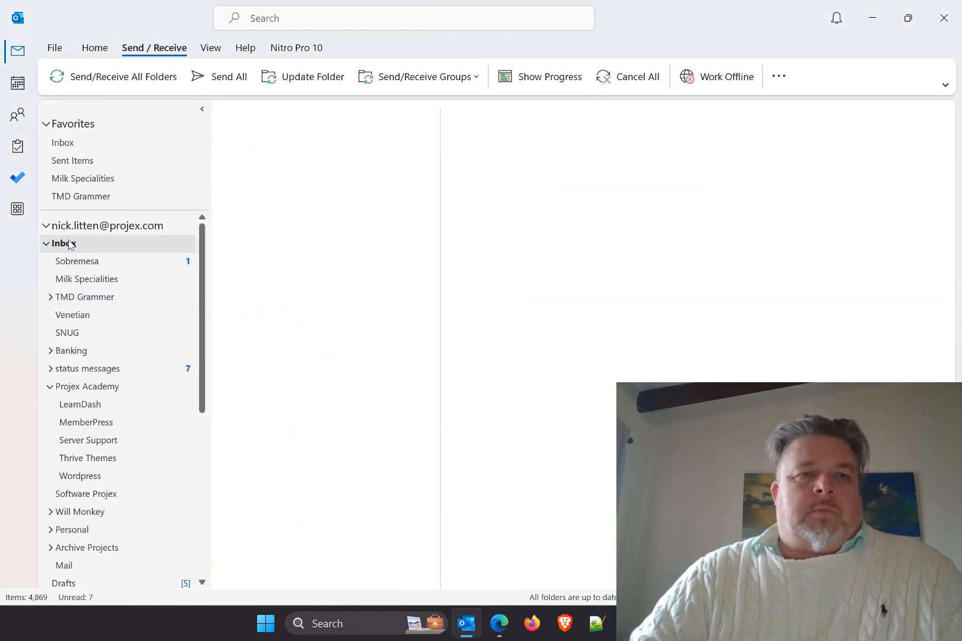
{"action": "left_click", "coordinate": [78, 261]}
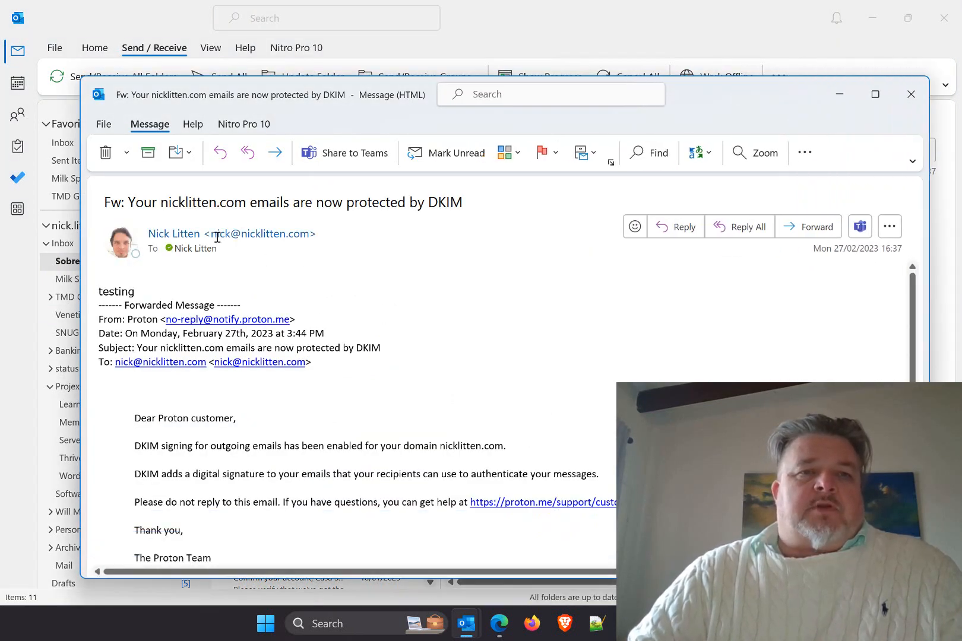
{"action": "left_click", "coordinate": [121, 242]}
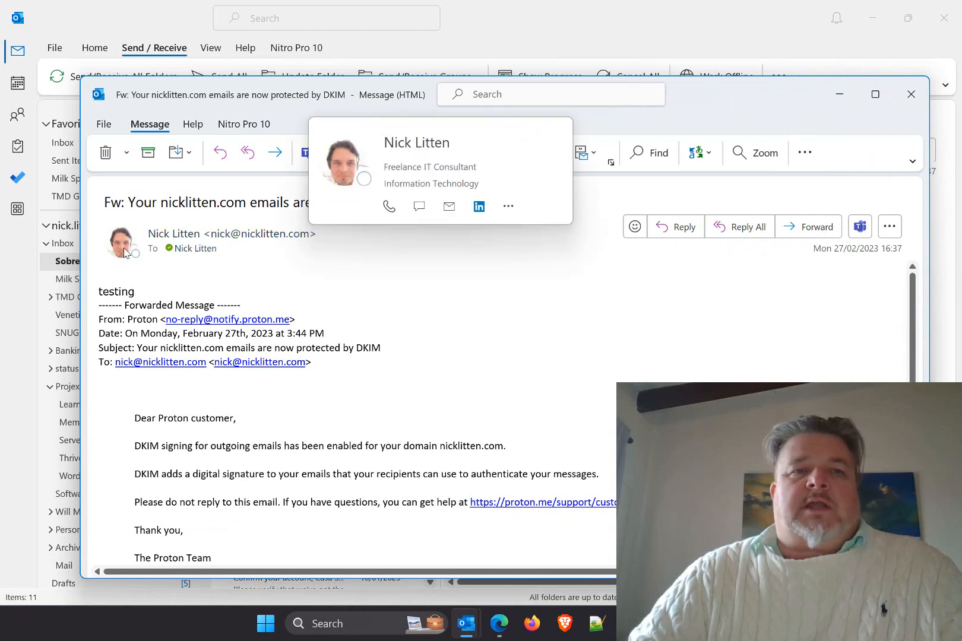